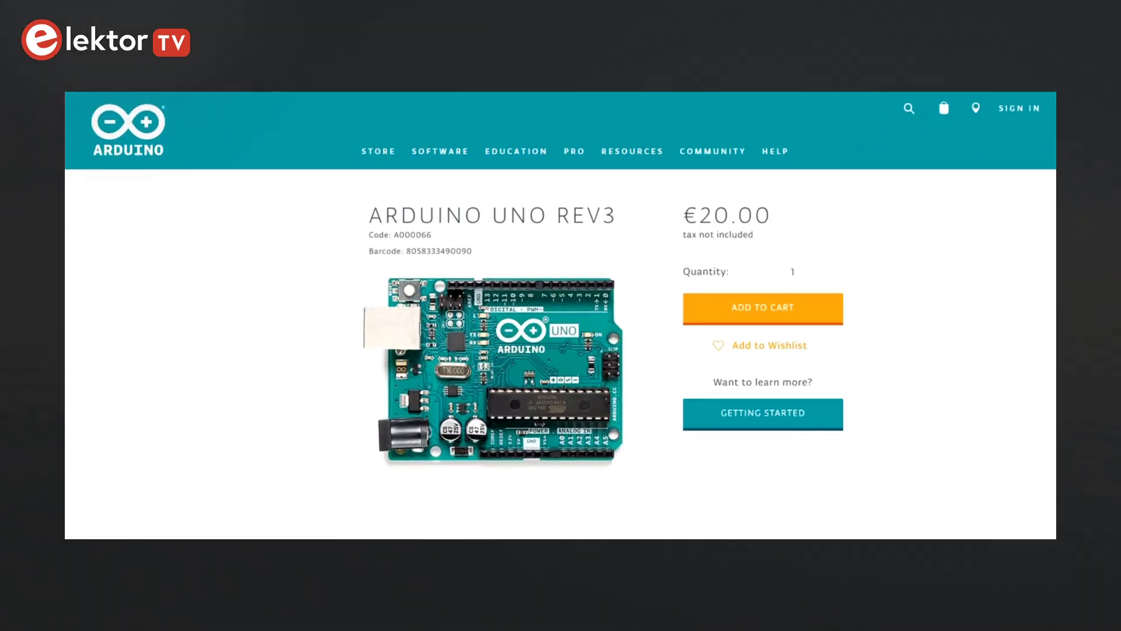
# - Scroll the Arduino Uno Rev3 store page down to its Documentation section, showing schematics and pinout
pyautogui.scroll(-3)
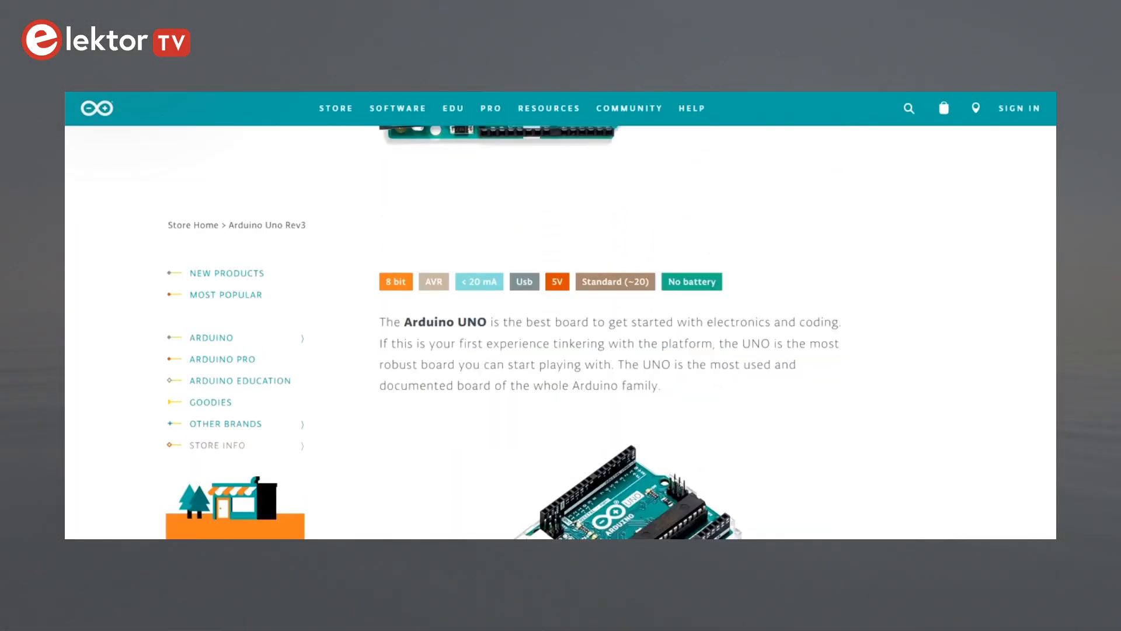
pyautogui.scroll(-3)
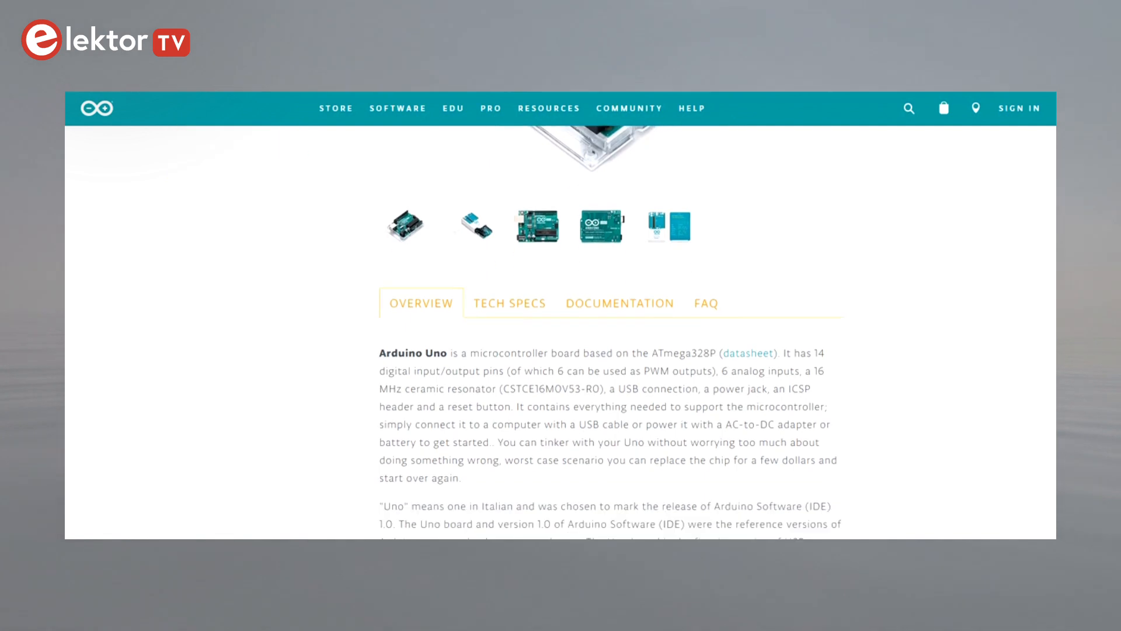
pyautogui.scroll(-3)
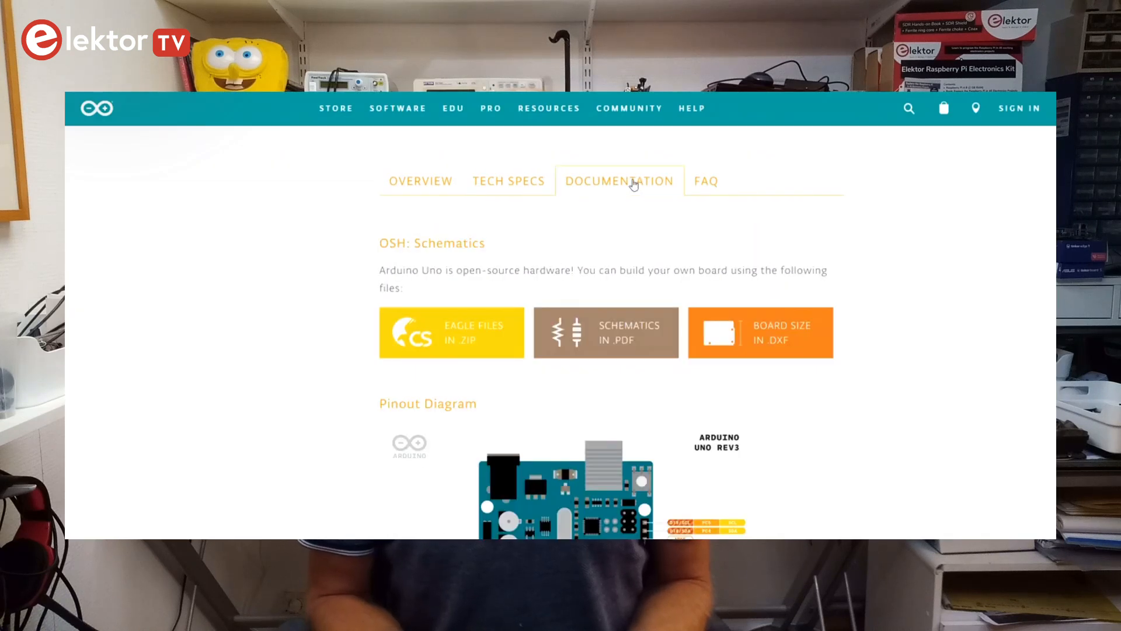
pyautogui.click(606, 331)
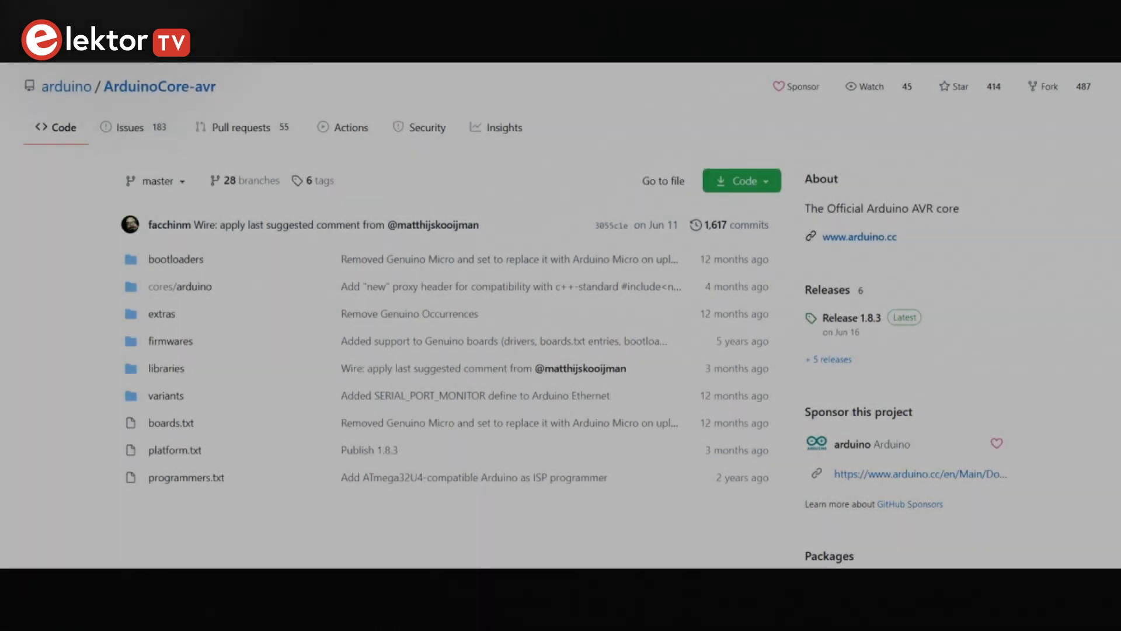
# - Navigate through bootloaders and optiboot to the optiboot.c file in ArduinoCore-avr
pyautogui.click(175, 258)
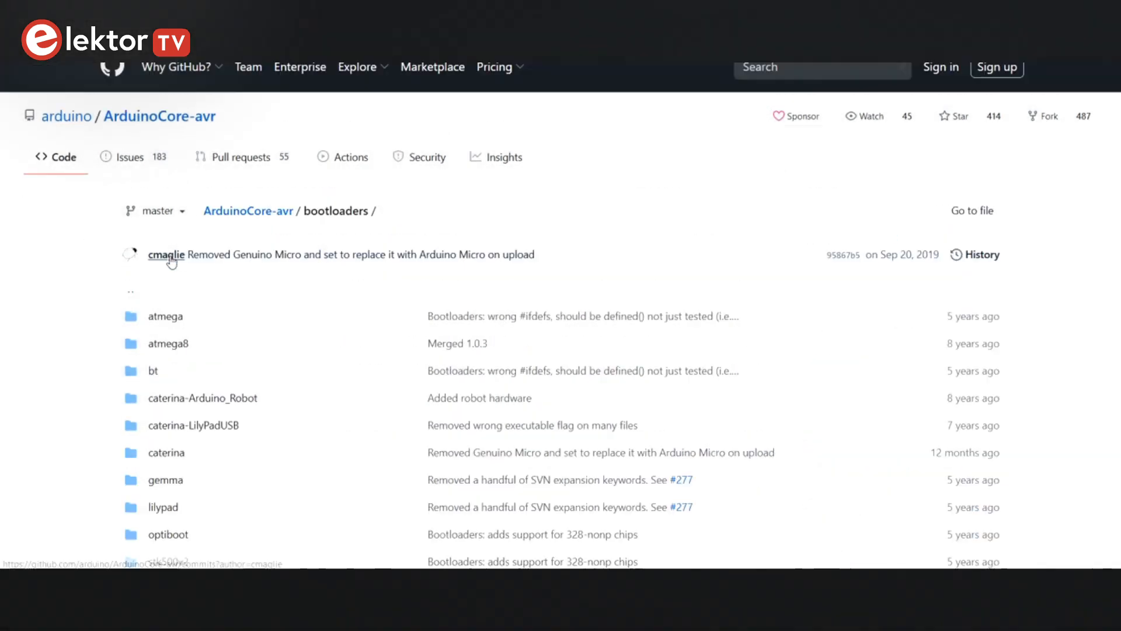
pyautogui.scroll(-3)
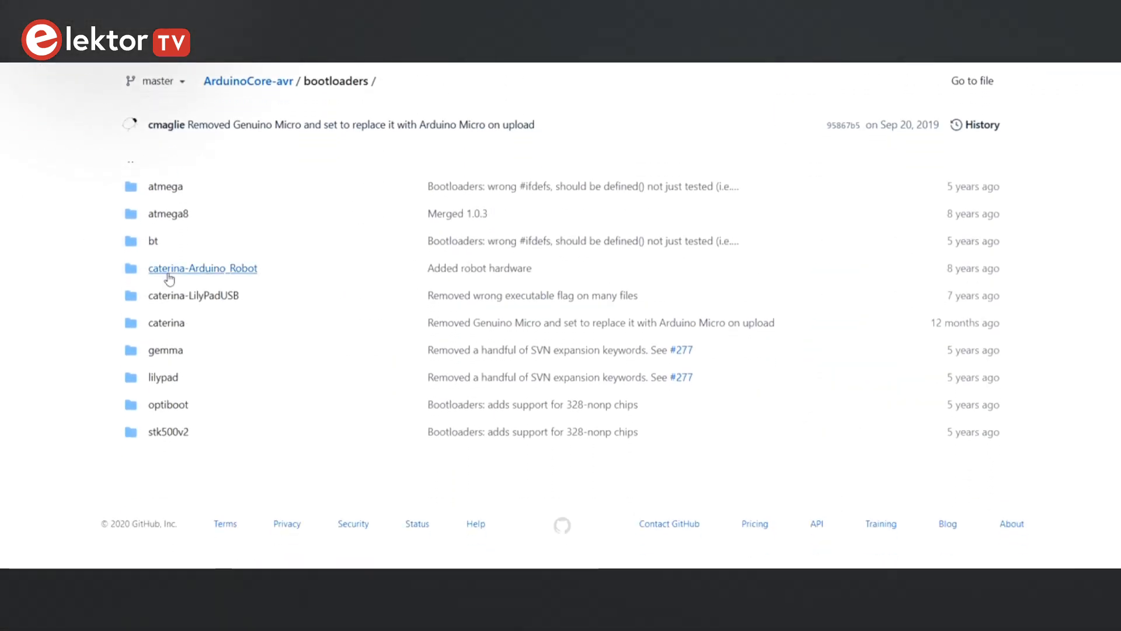
pyautogui.click(168, 404)
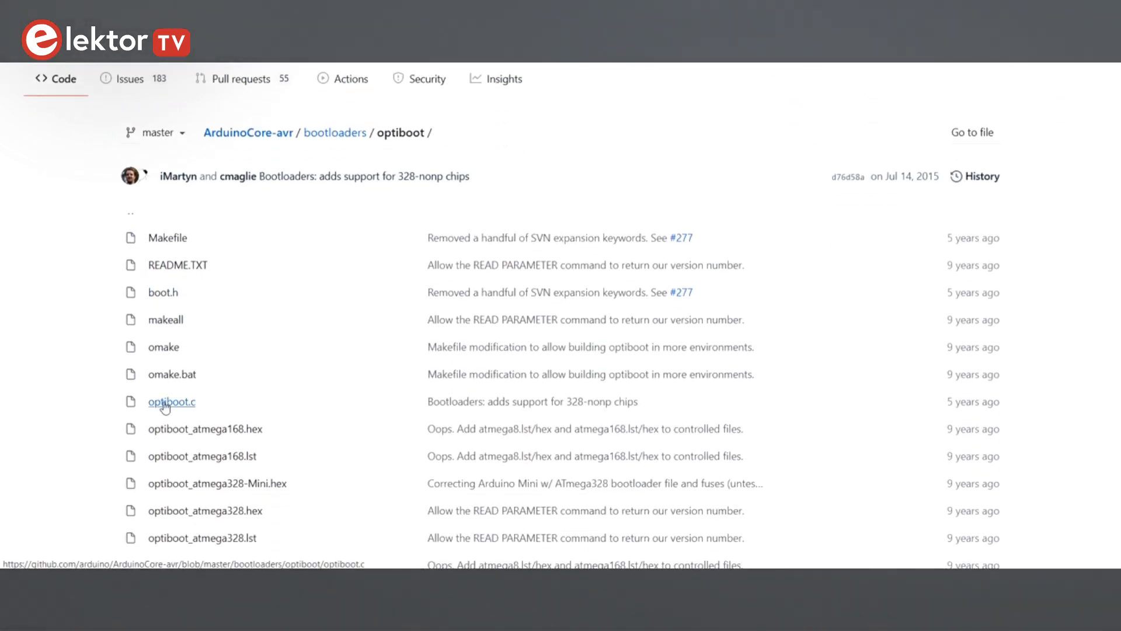
pyautogui.click(171, 401)
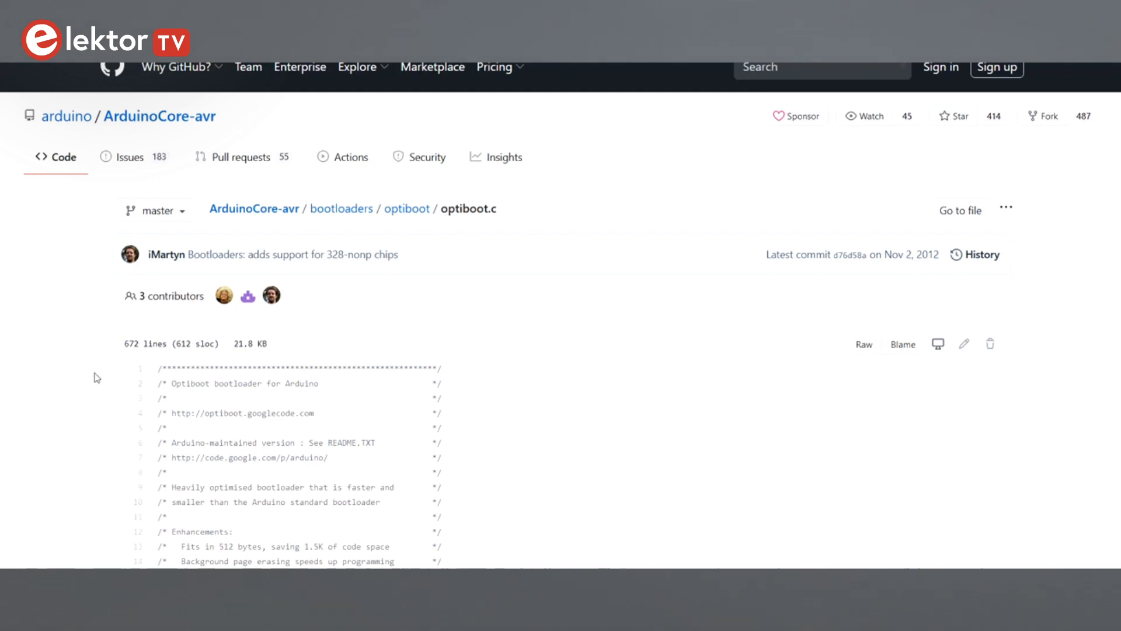
# - Scroll through the optiboot.c bootloader source code
pyautogui.scroll(-3)
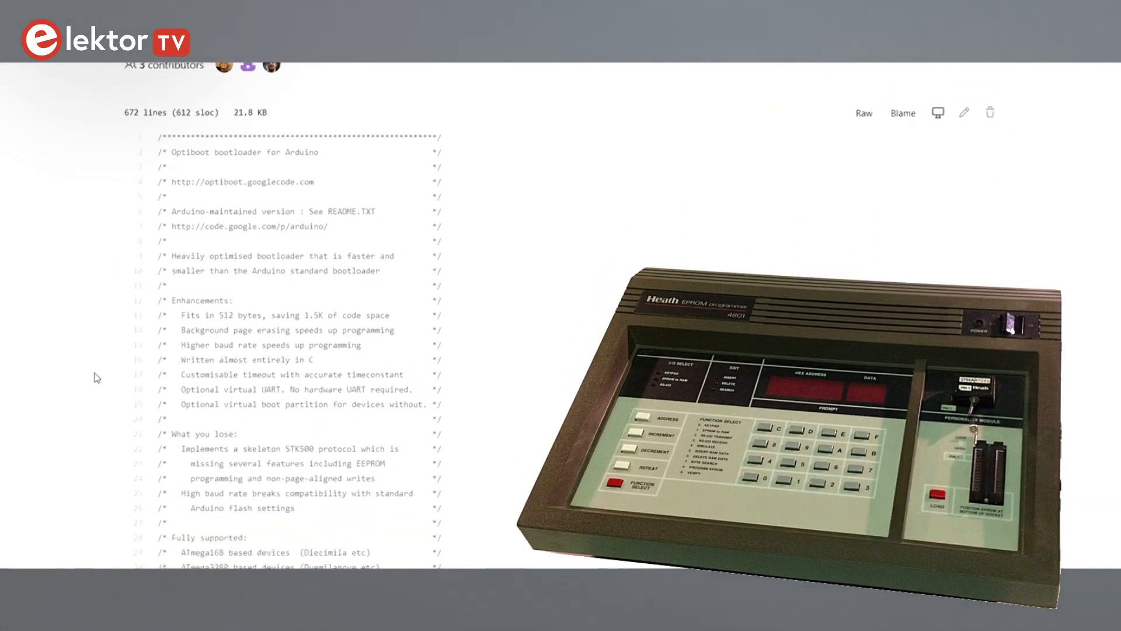
pyautogui.scroll(-3)
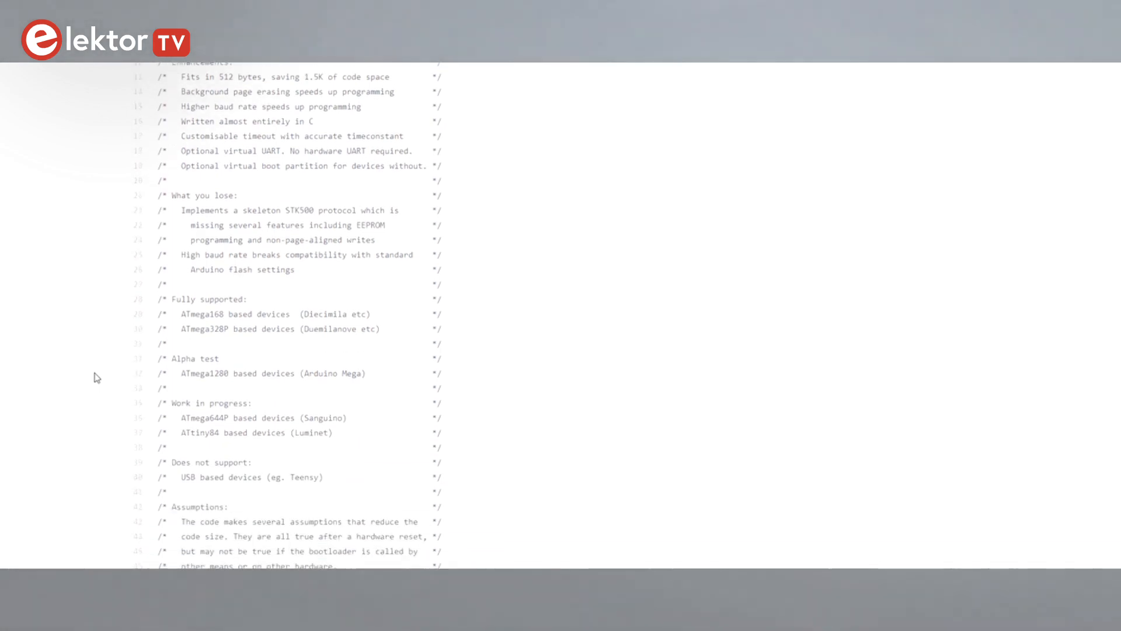
pyautogui.scroll(-3)
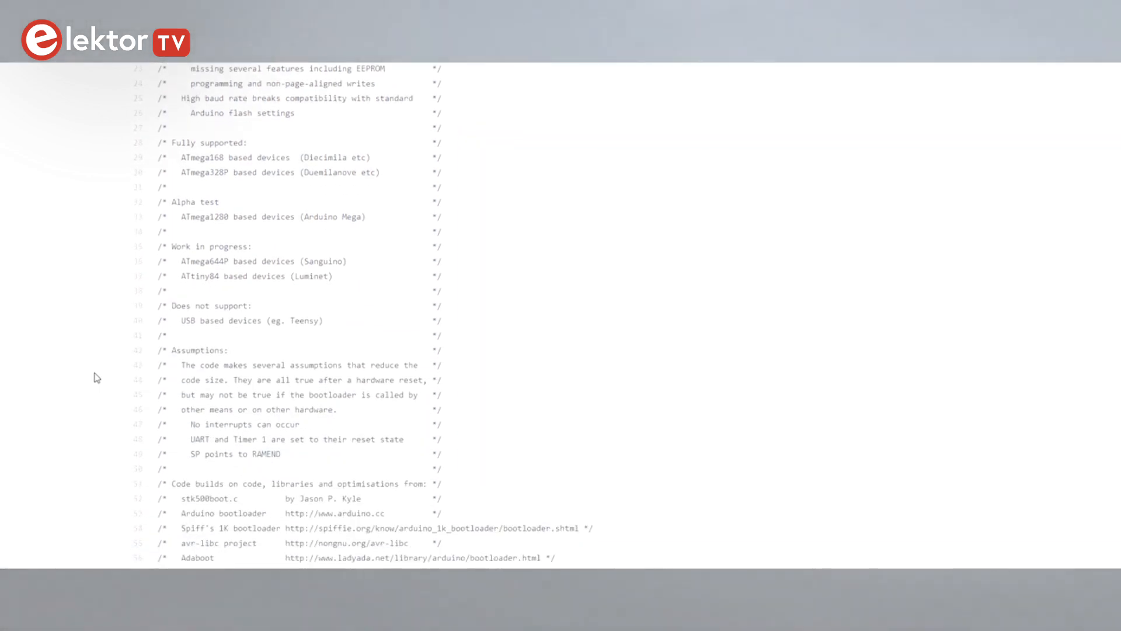
pyautogui.scroll(-3)
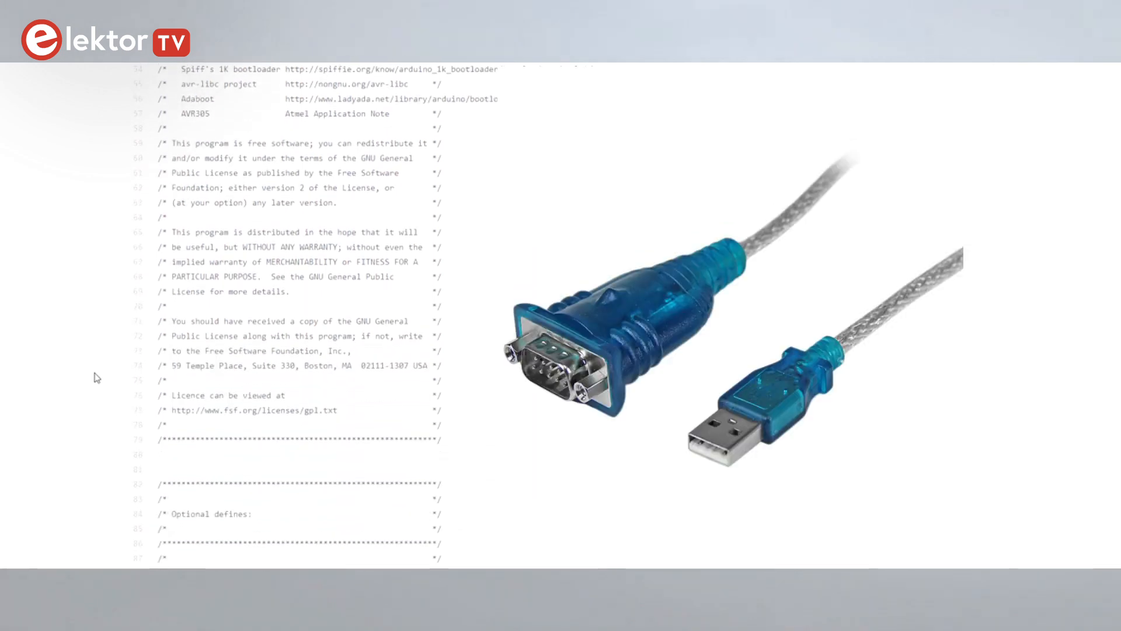
pyautogui.scroll(-3)
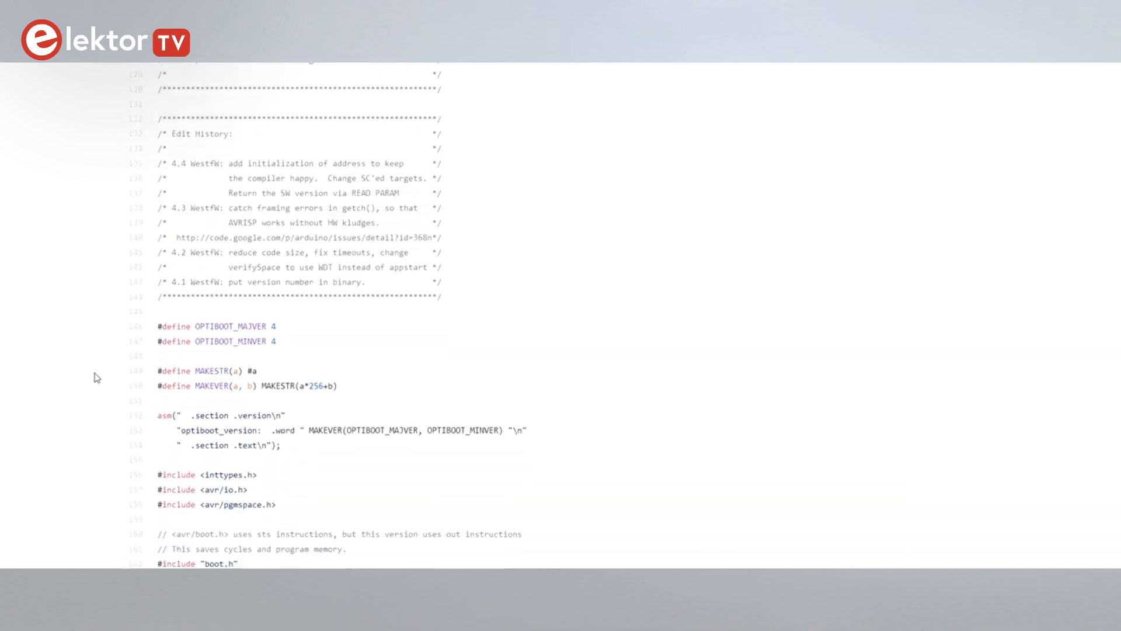
pyautogui.scroll(-3)
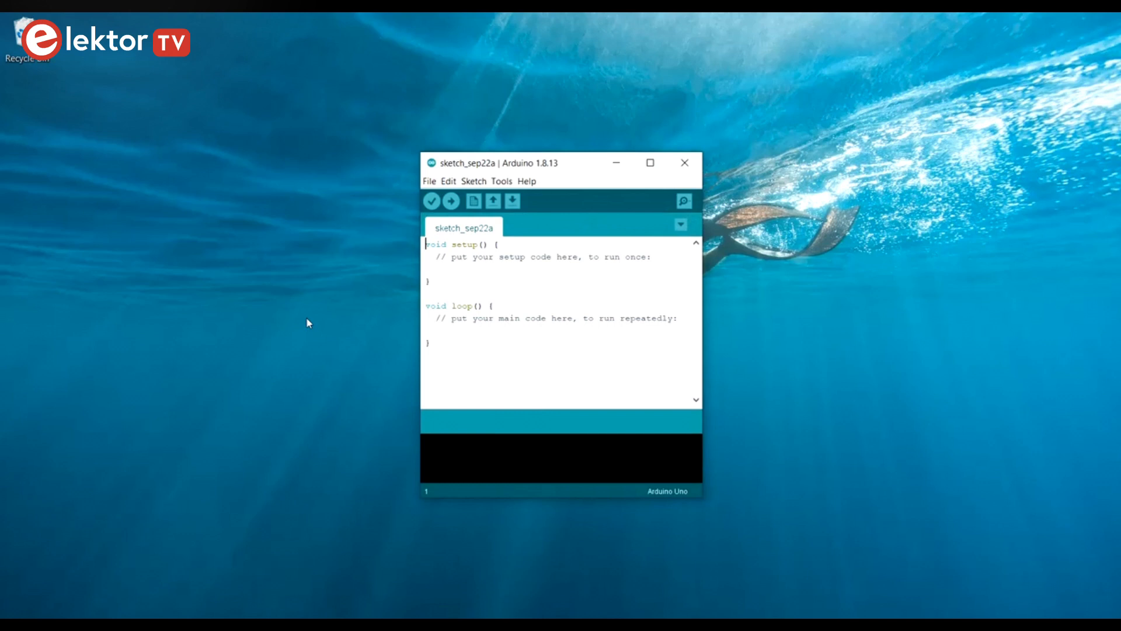
pyautogui.moveTo(503, 188)
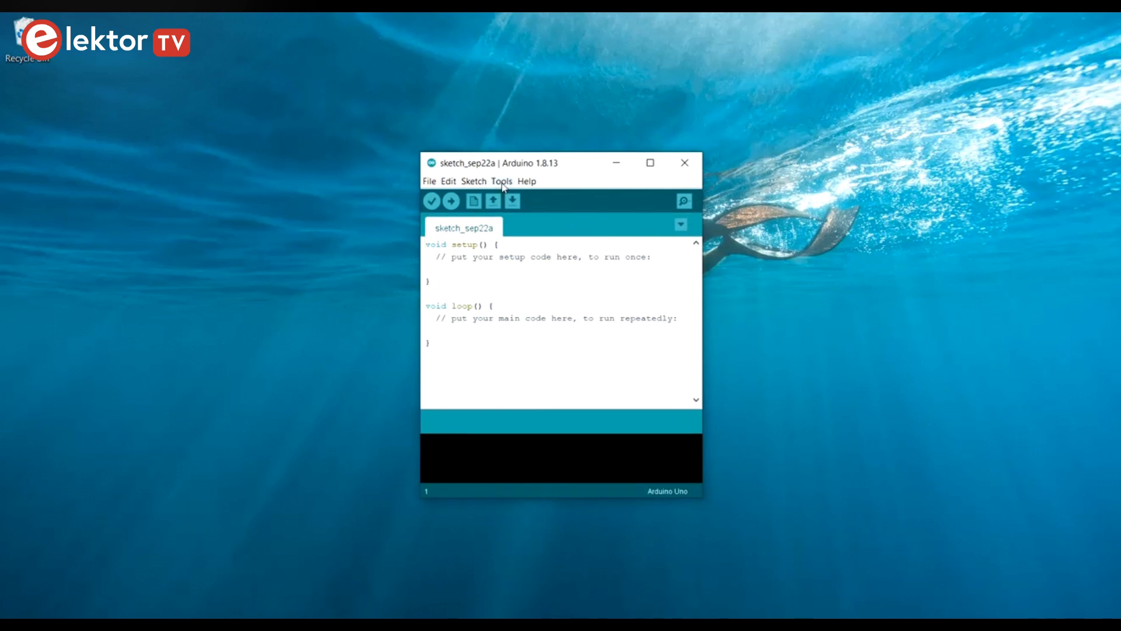
# - Set the board port to COM9, where the Arduino Uno is connected
pyautogui.click(502, 180)
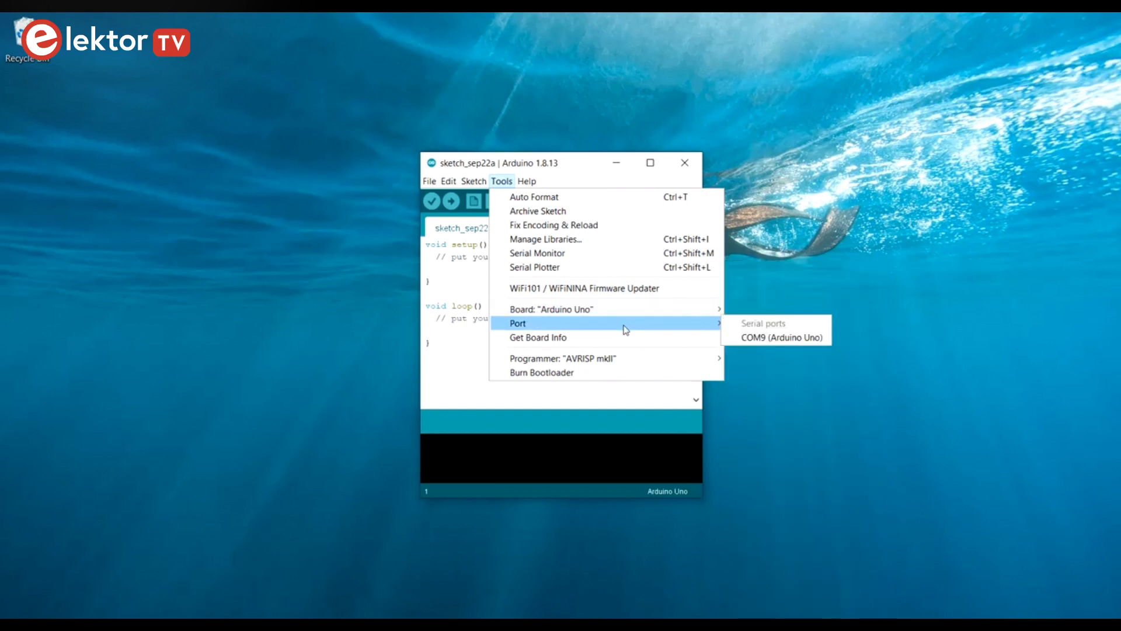
pyautogui.click(778, 337)
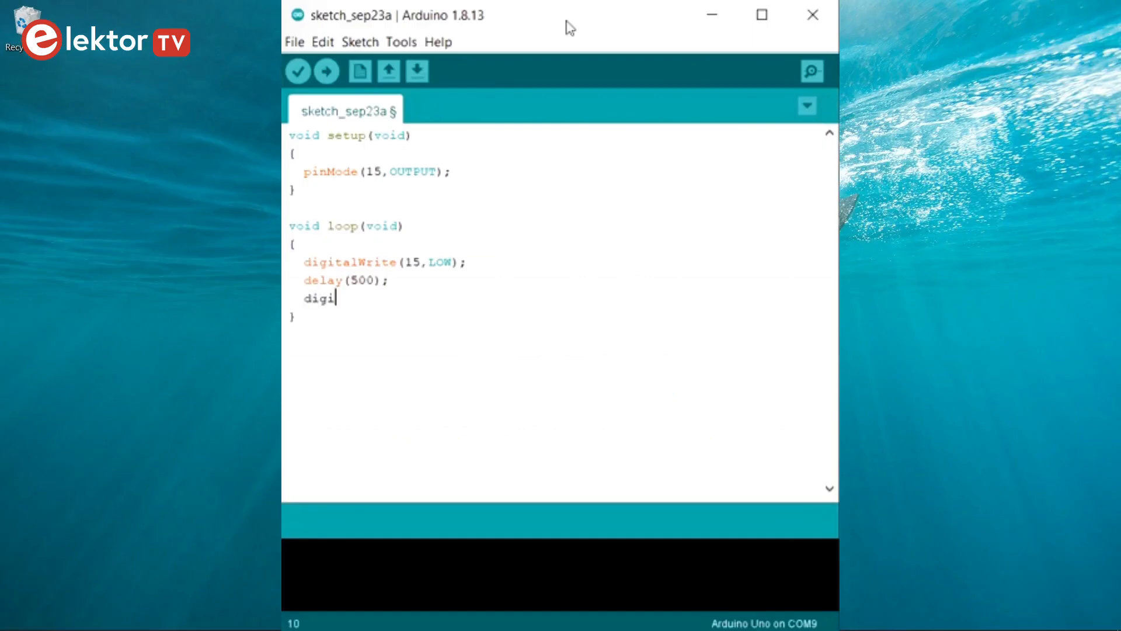
# - Edit the loop to read A0 with int adc_value = analogRead(A0);
pyautogui.write('talWrite(15')
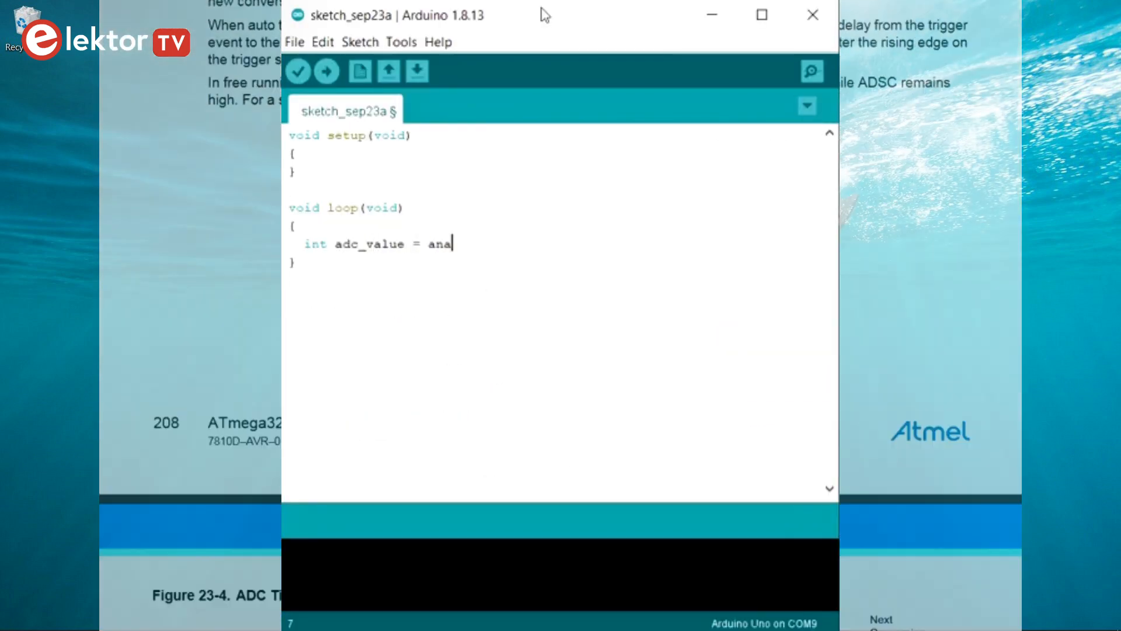
pyautogui.write('logRead(A')
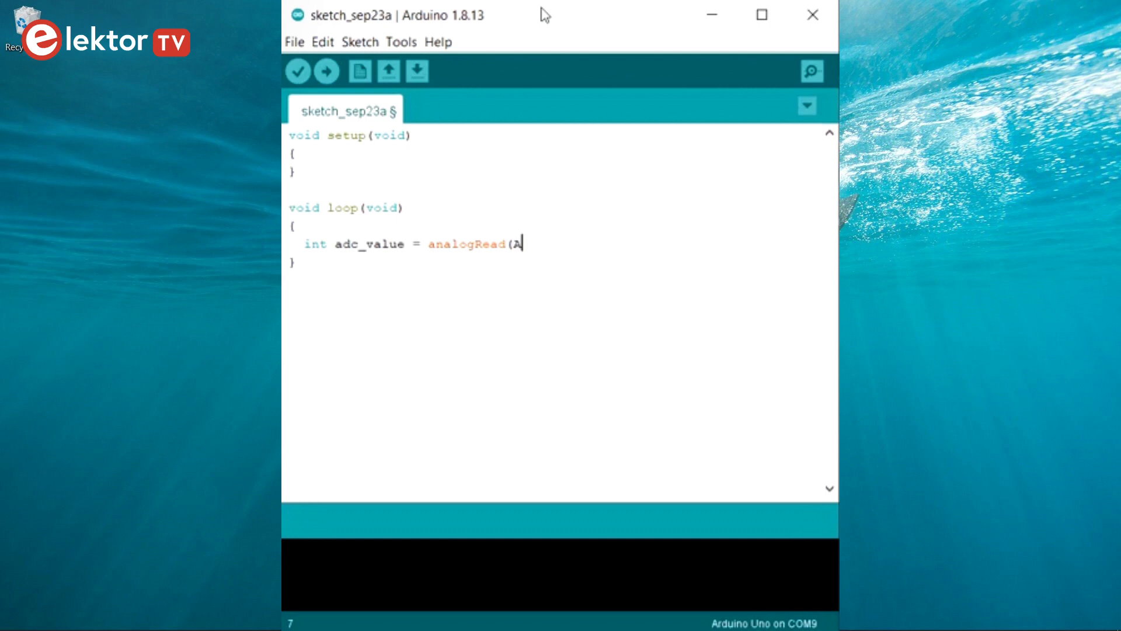
pyautogui.write('0);')
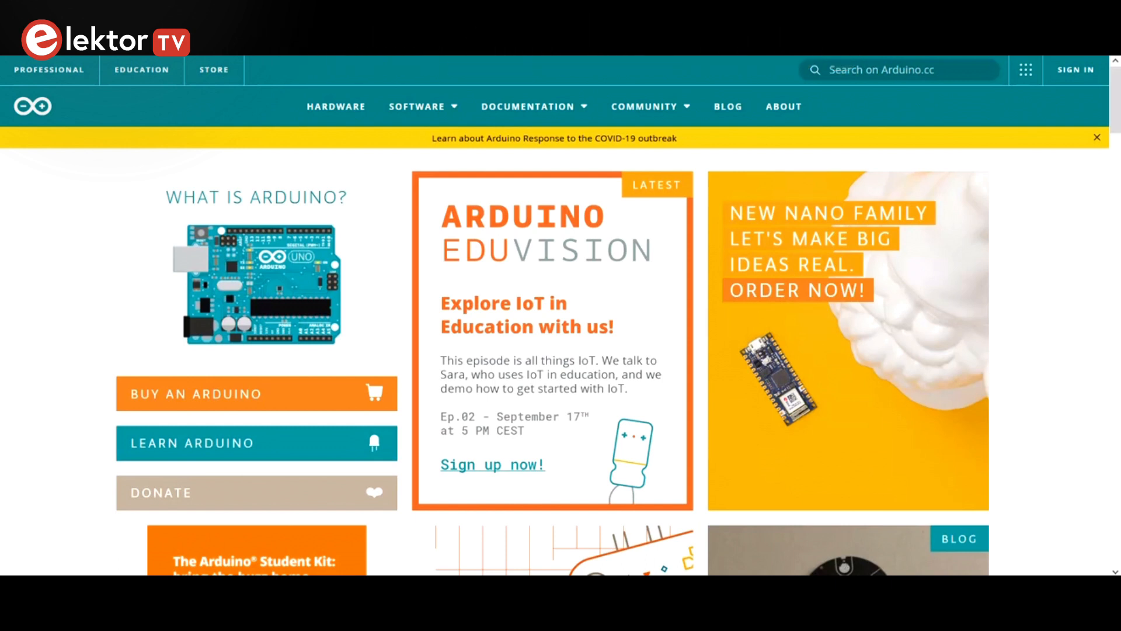
# - Go from Software > Downloads to Code Online for the Arduino Web Editor
pyautogui.click(417, 106)
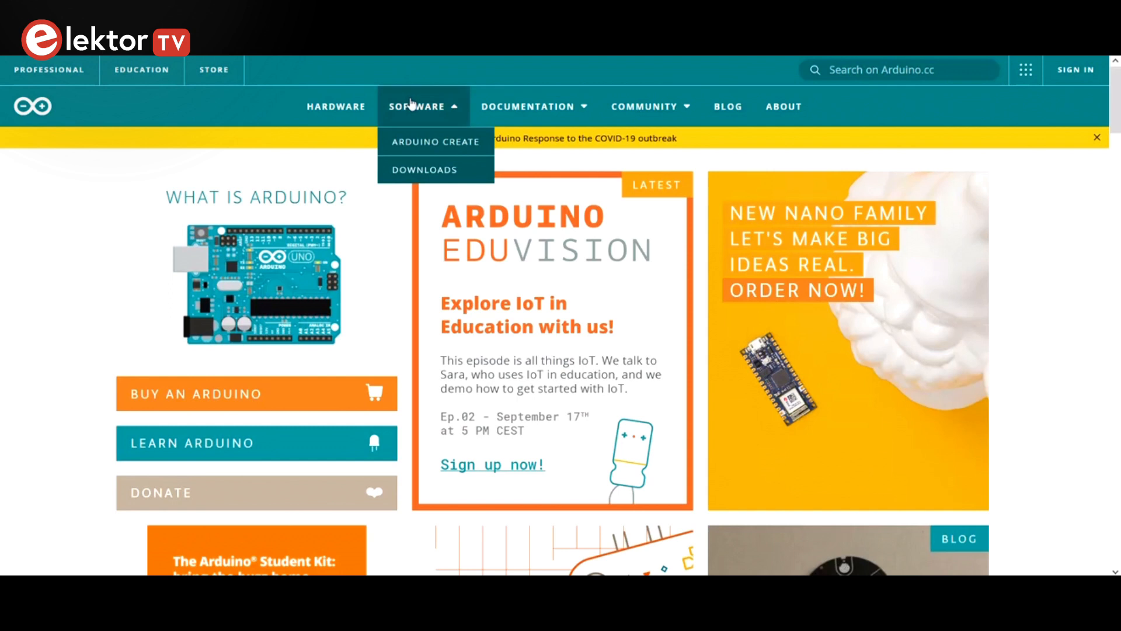
pyautogui.moveTo(424, 170)
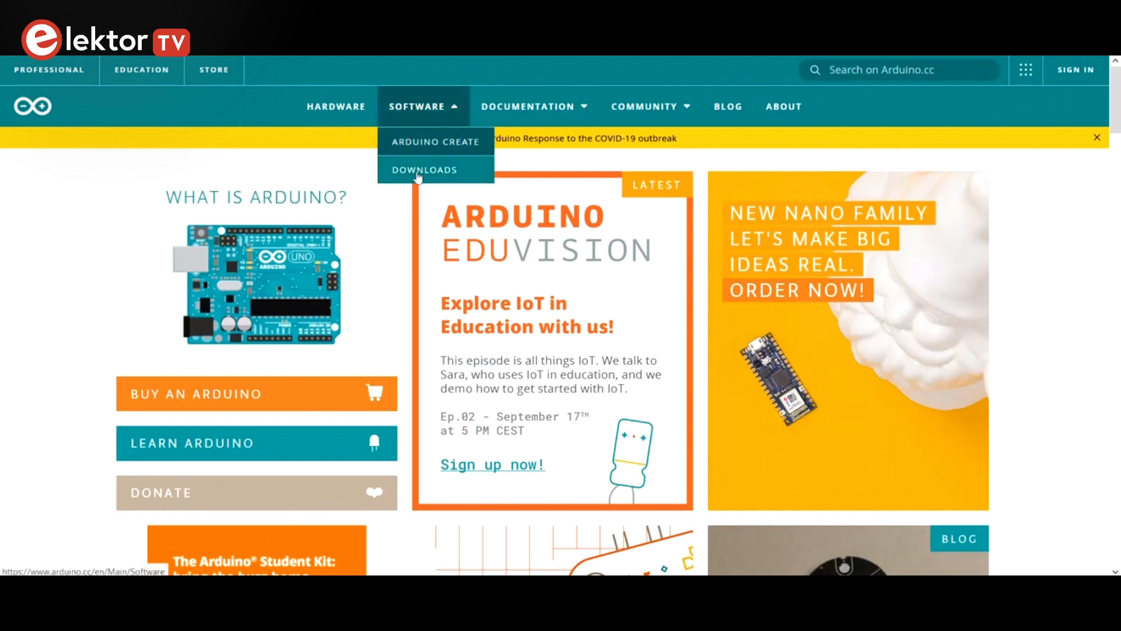
pyautogui.click(423, 169)
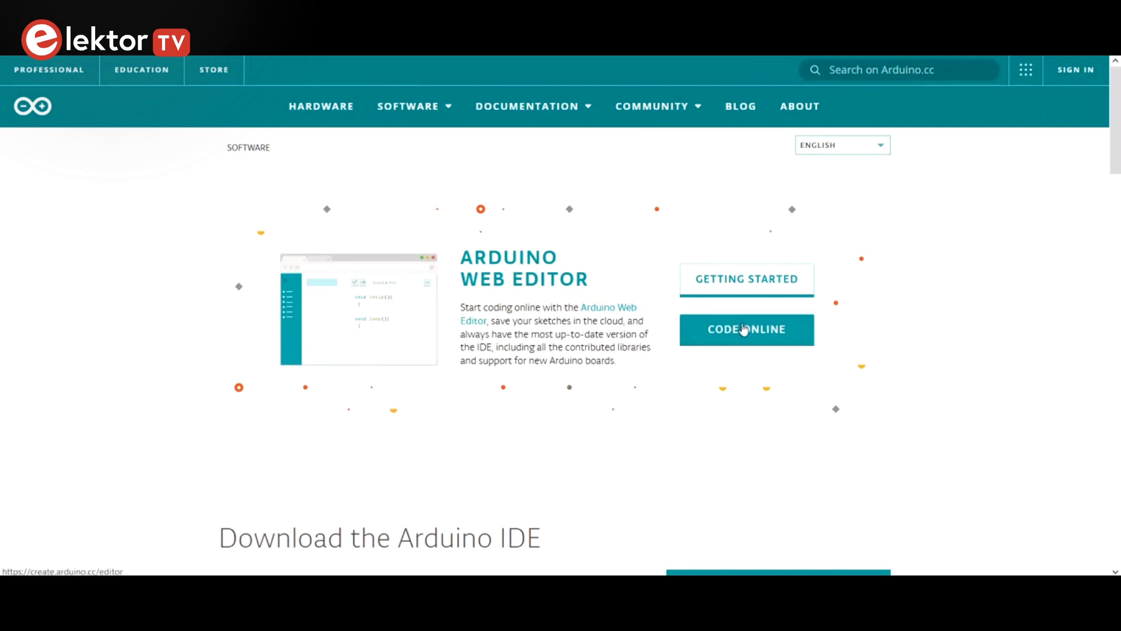
pyautogui.click(745, 330)
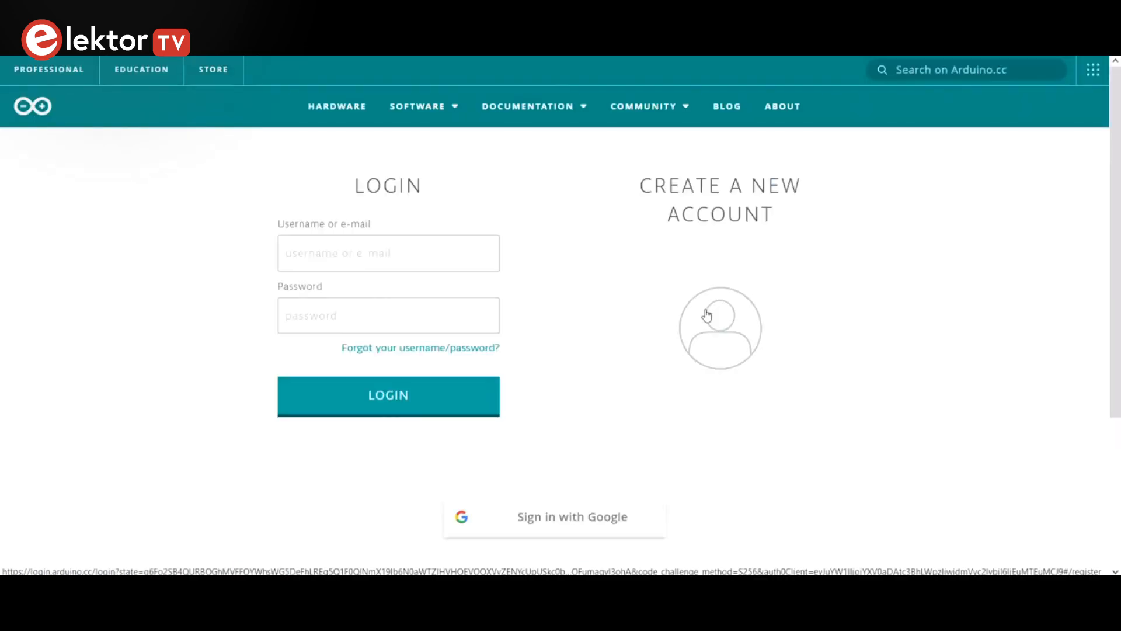
# - Sign in to Arduino Create and start the Arduino Create Plugin installation
pyautogui.click(719, 328)
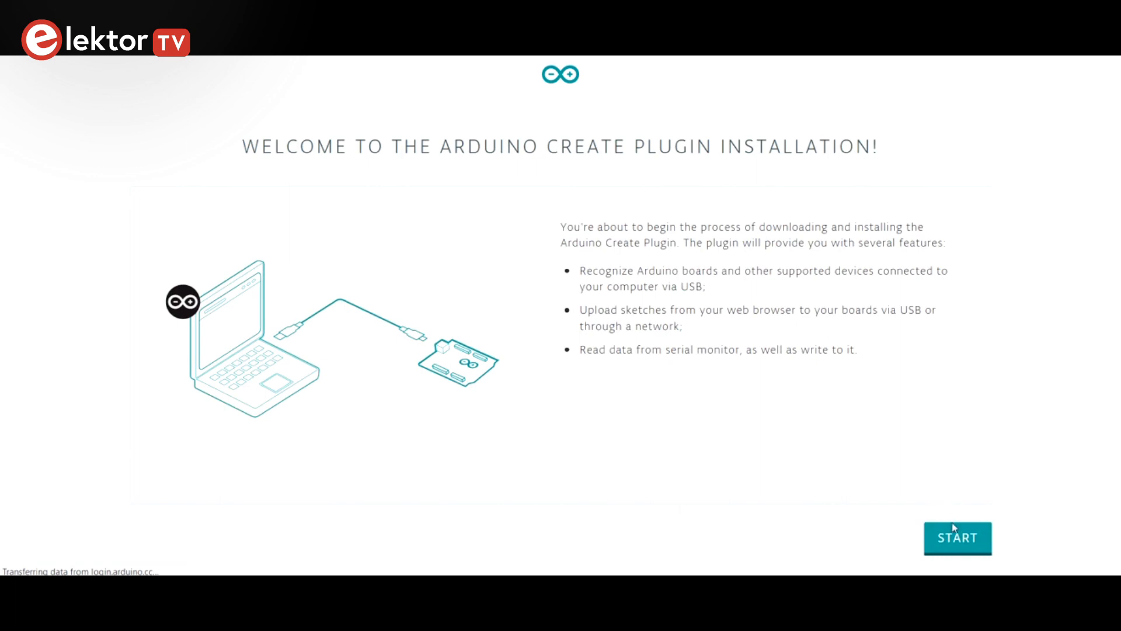
pyautogui.click(956, 537)
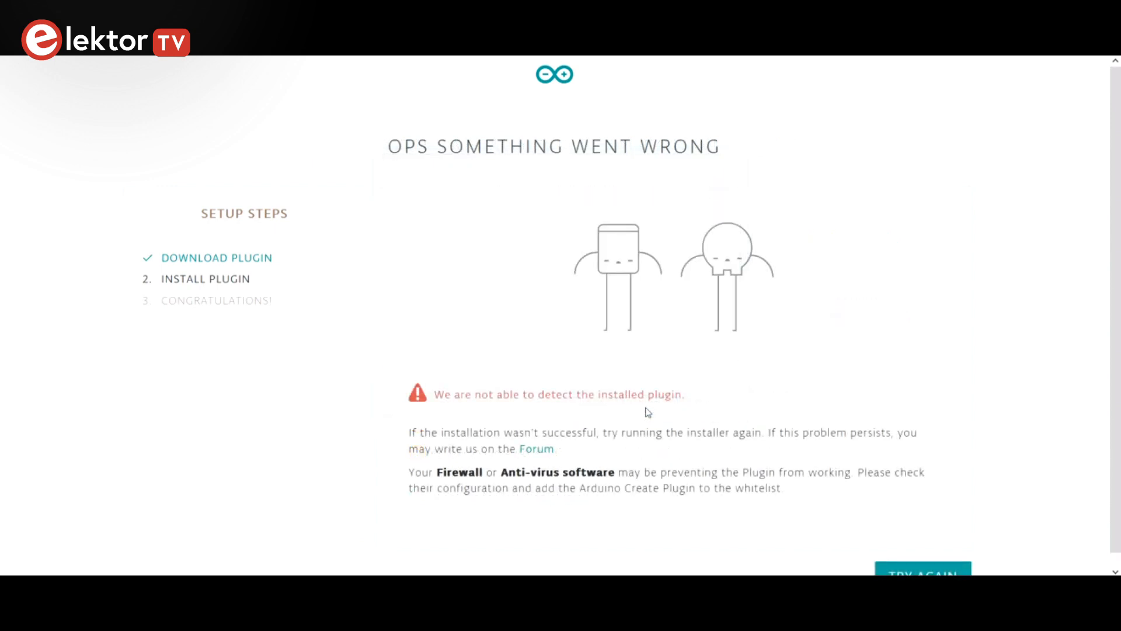
# - Retry plugin detection until it reports correctly installed, then continue setup
pyautogui.click(923, 572)
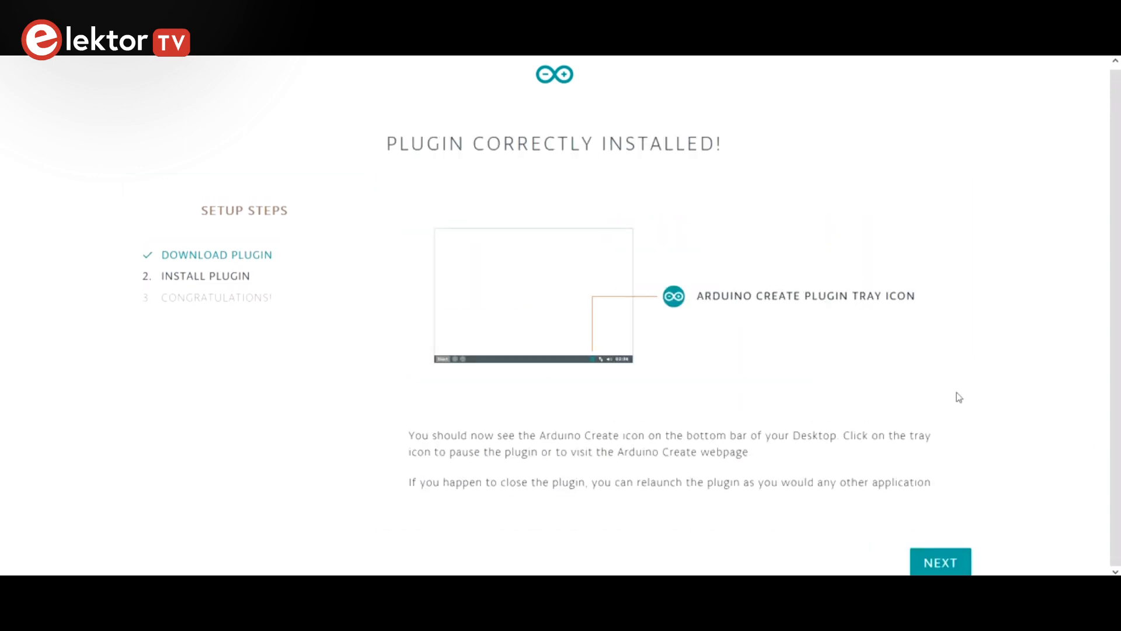
pyautogui.click(940, 561)
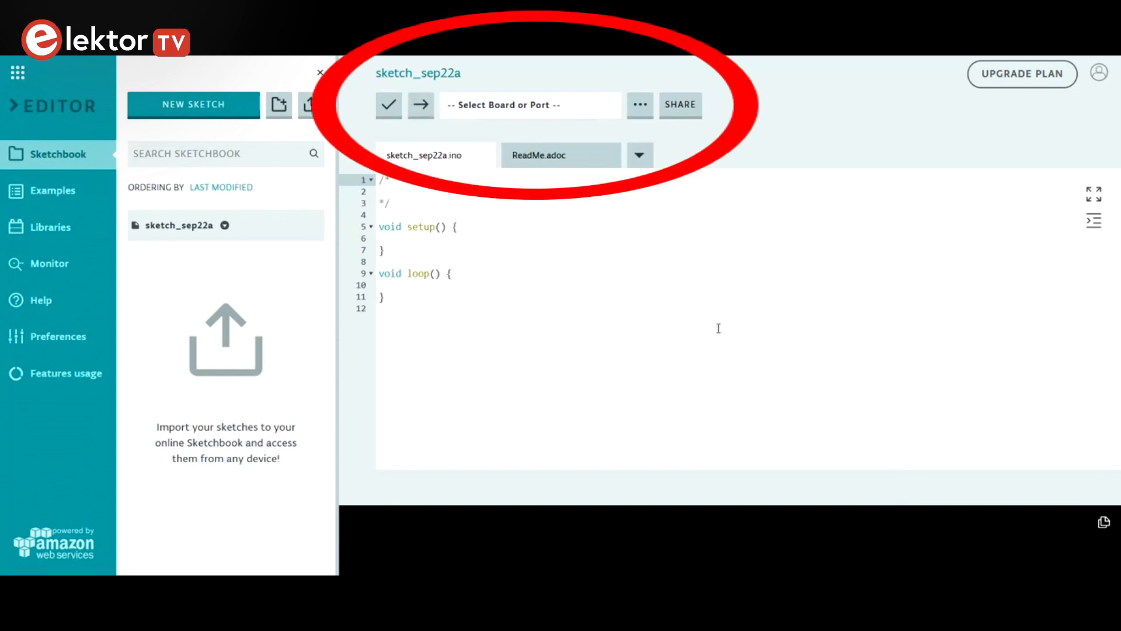
# - Target Arduino Uno at COM9, save the modified Blink as Blink_copy, and upload it
pyautogui.click(529, 104)
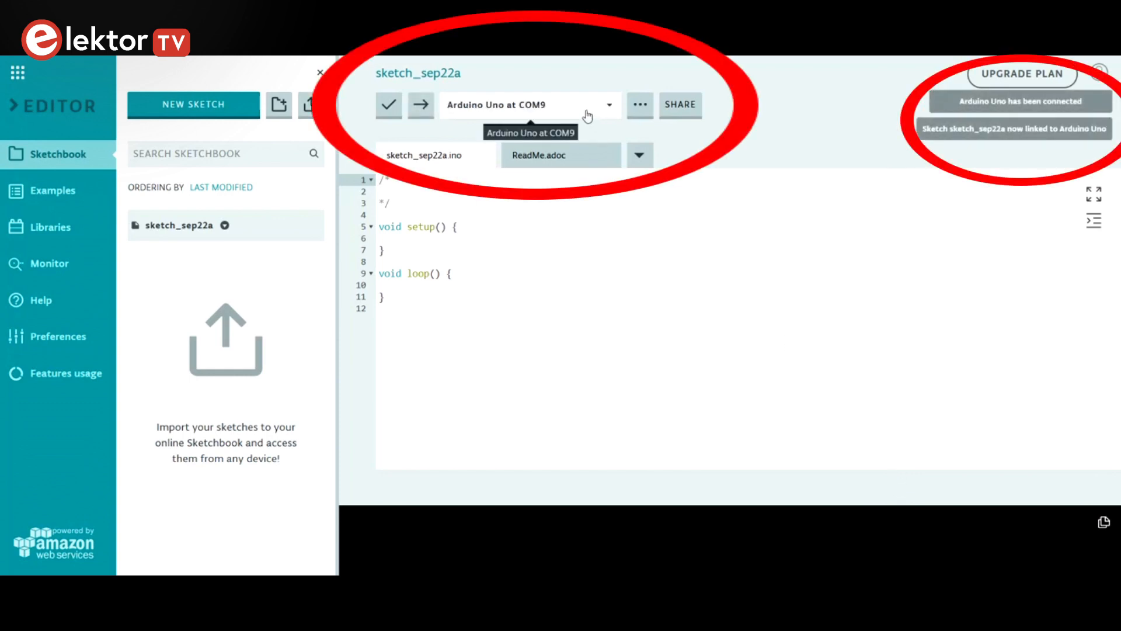
pyautogui.click(54, 188)
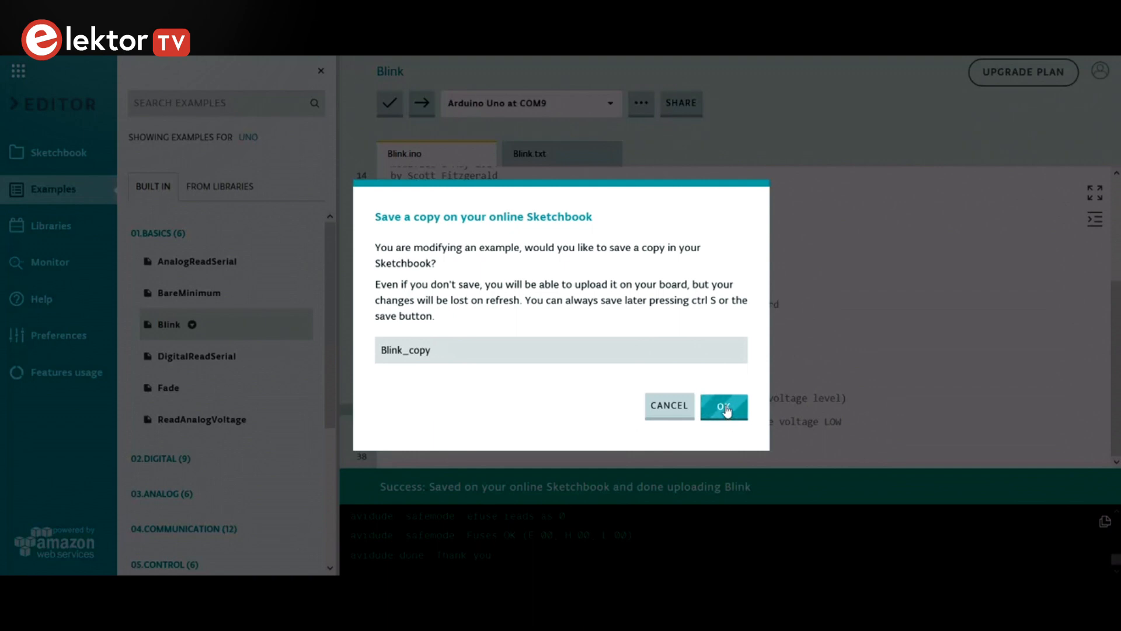
pyautogui.click(722, 406)
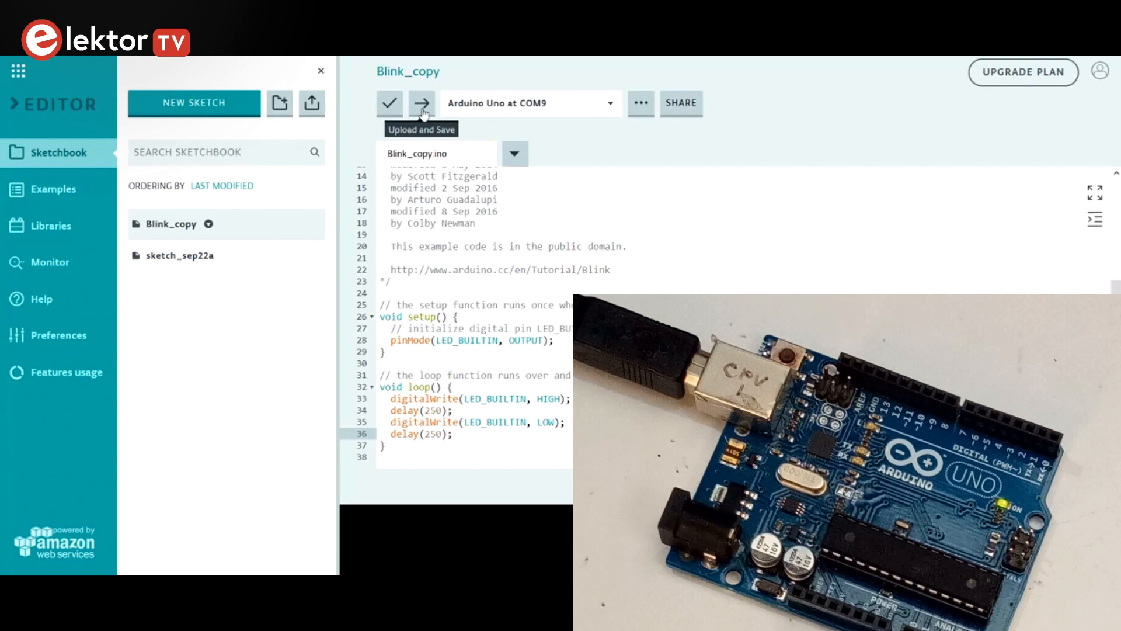
pyautogui.click(421, 103)
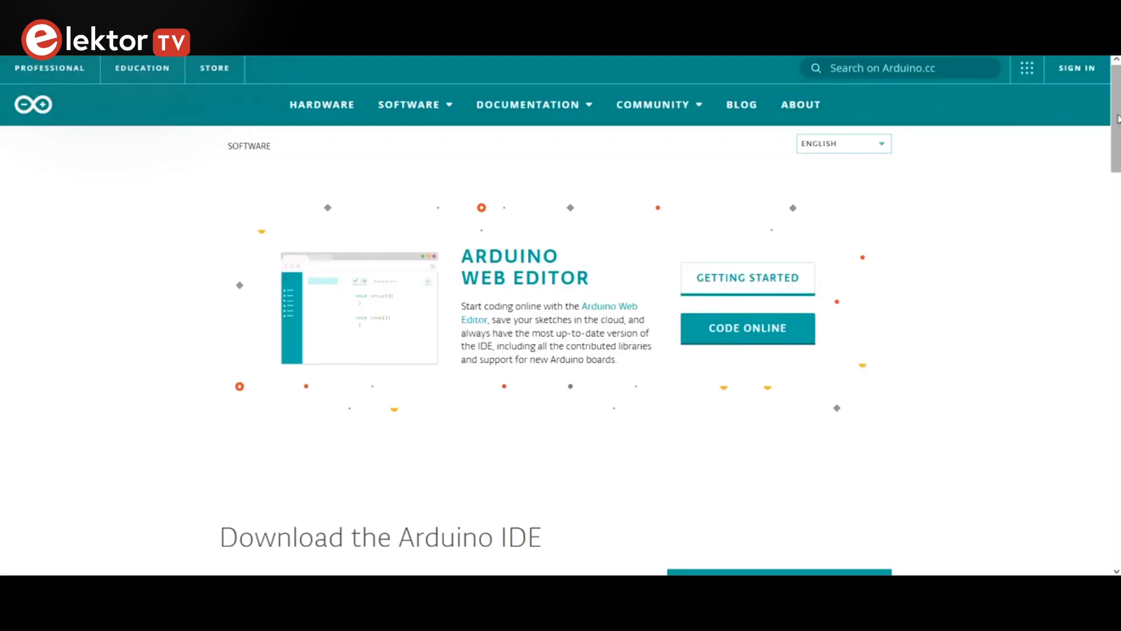
# - Download and save the Arduino IDE 1.8.13 Windows installer without contributing
pyautogui.scroll(-3)
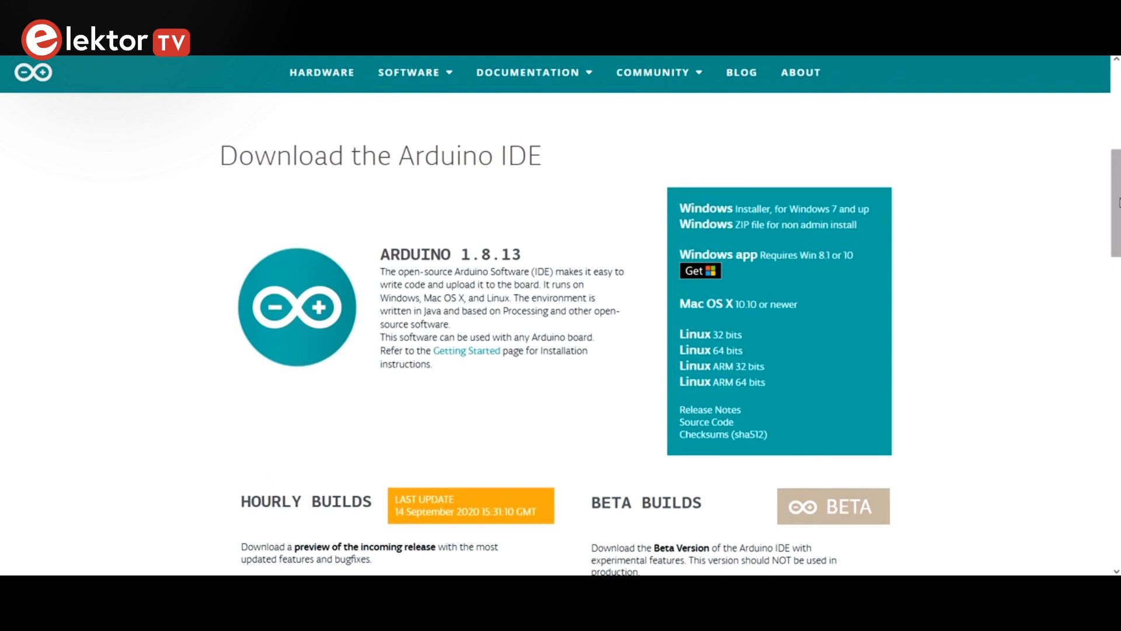
pyautogui.moveTo(730, 258)
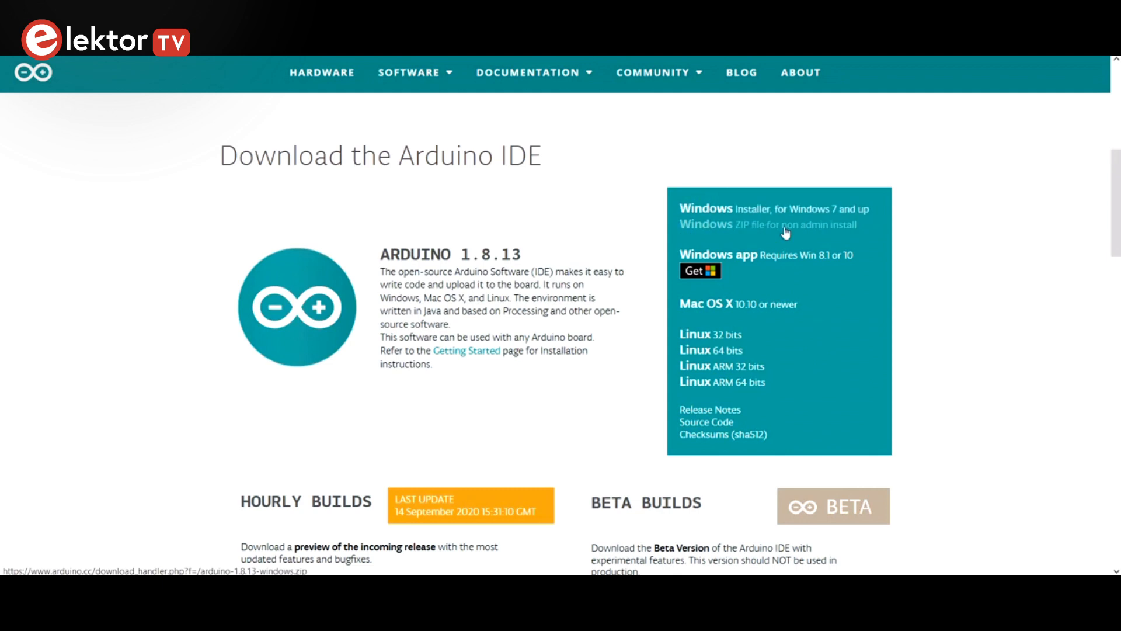
pyautogui.click(767, 225)
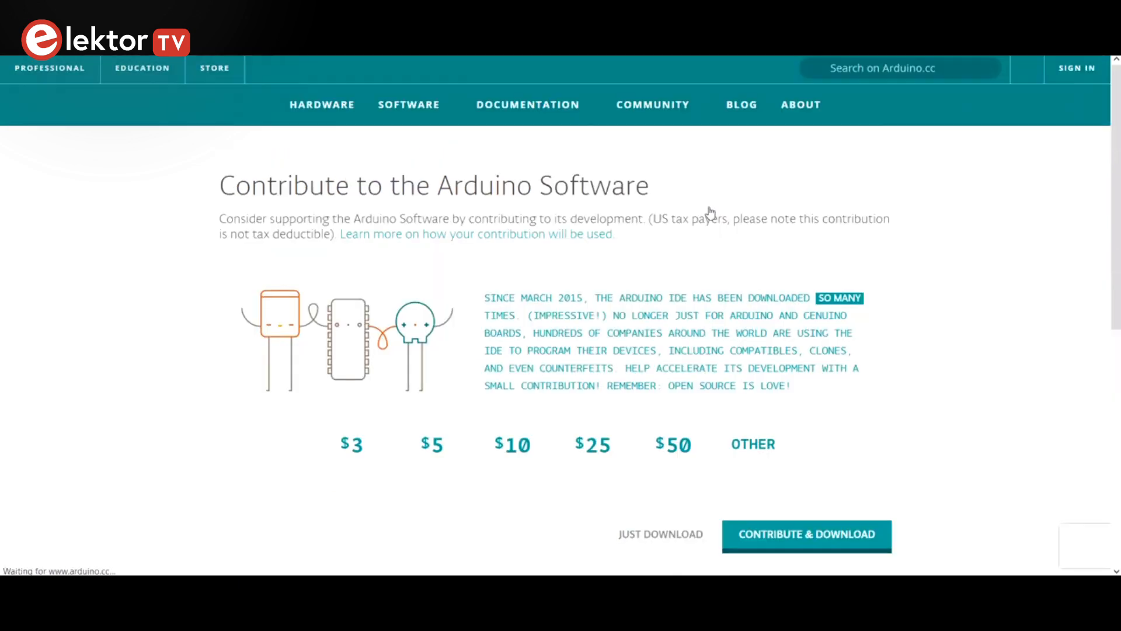
pyautogui.click(659, 534)
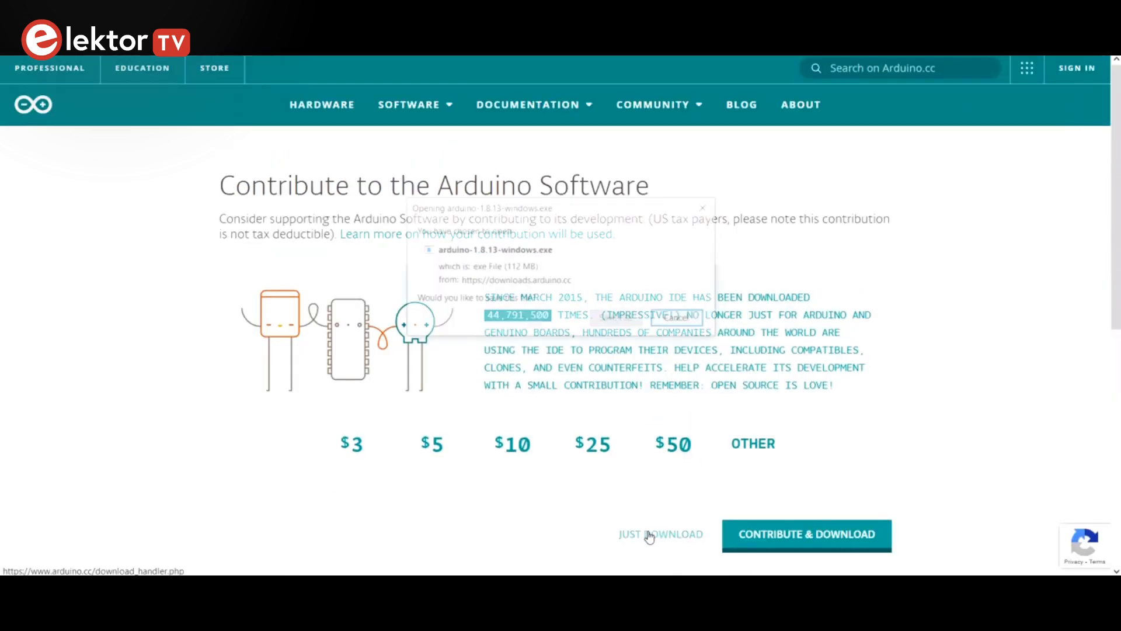
pyautogui.click(675, 316)
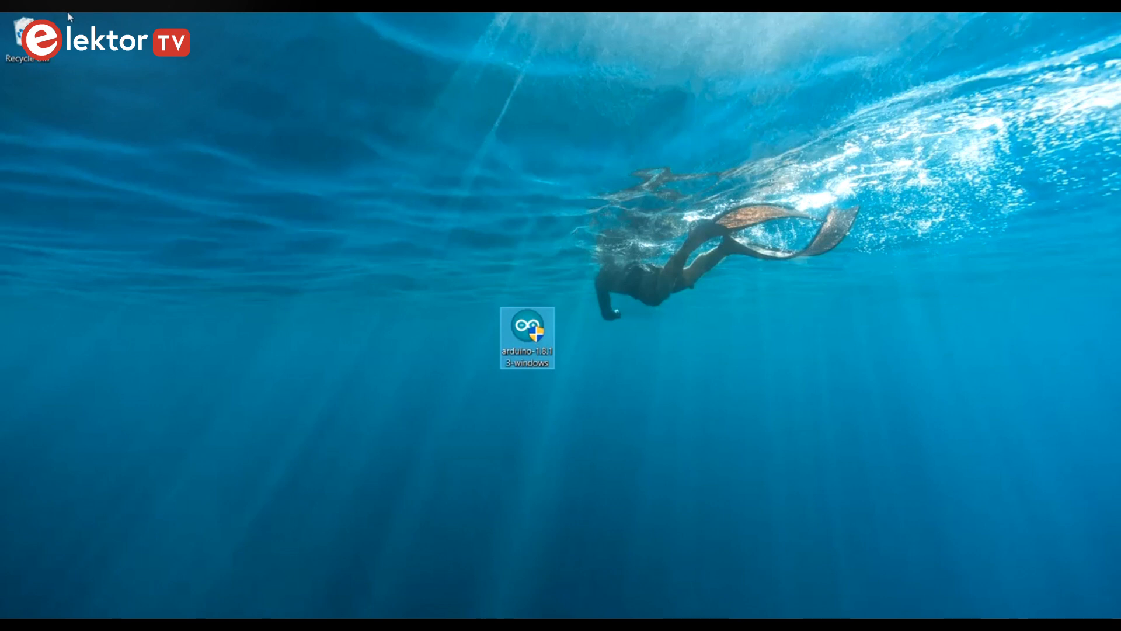
# - Run arduino-1.8.13-windows.exe, install into the default folder, and close setup
pyautogui.doubleClick(526, 337)
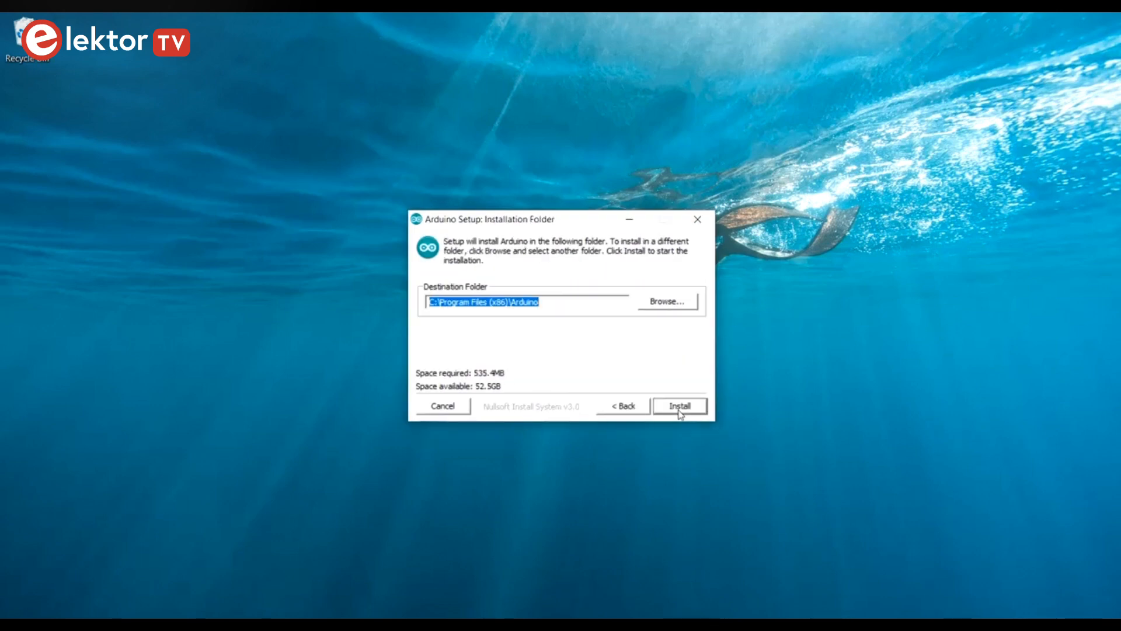
pyautogui.click(678, 405)
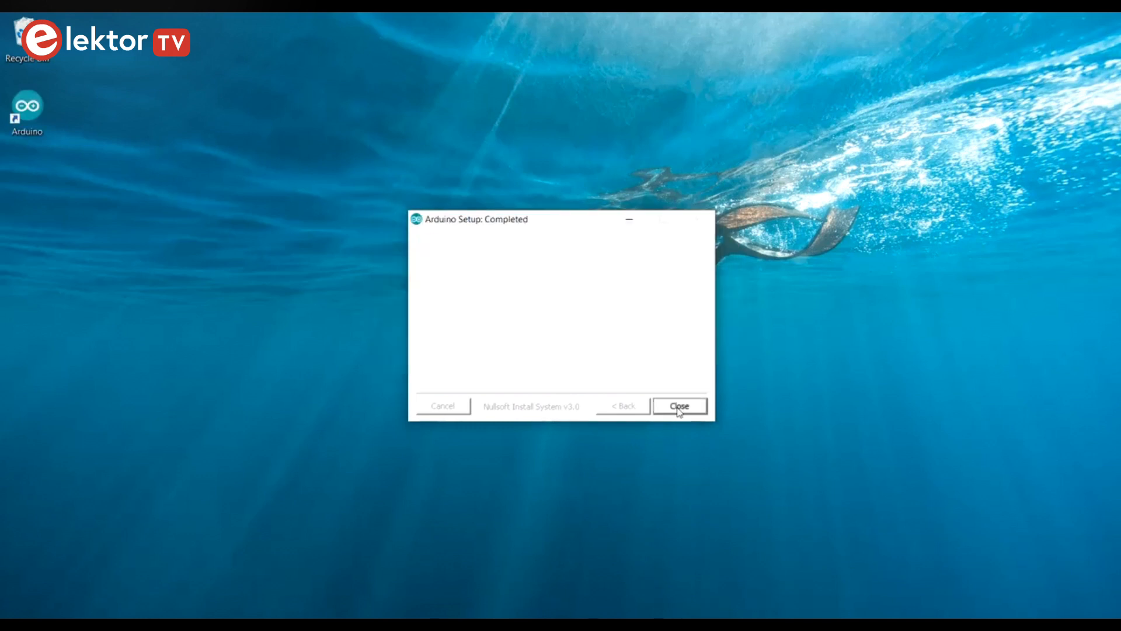
pyautogui.click(678, 405)
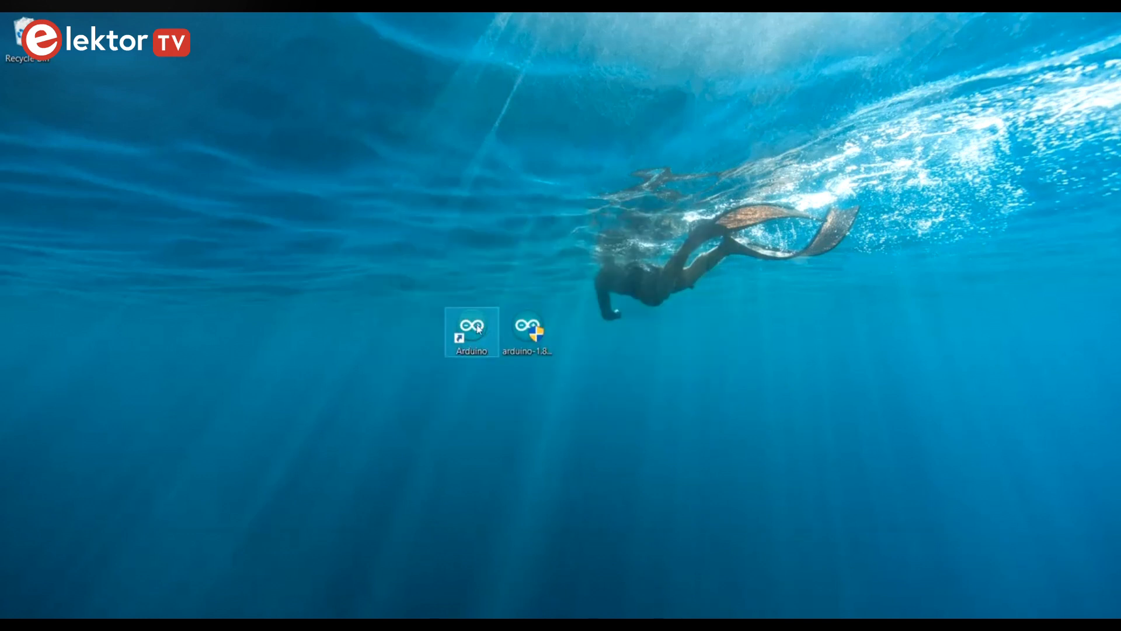
pyautogui.moveTo(305, 322)
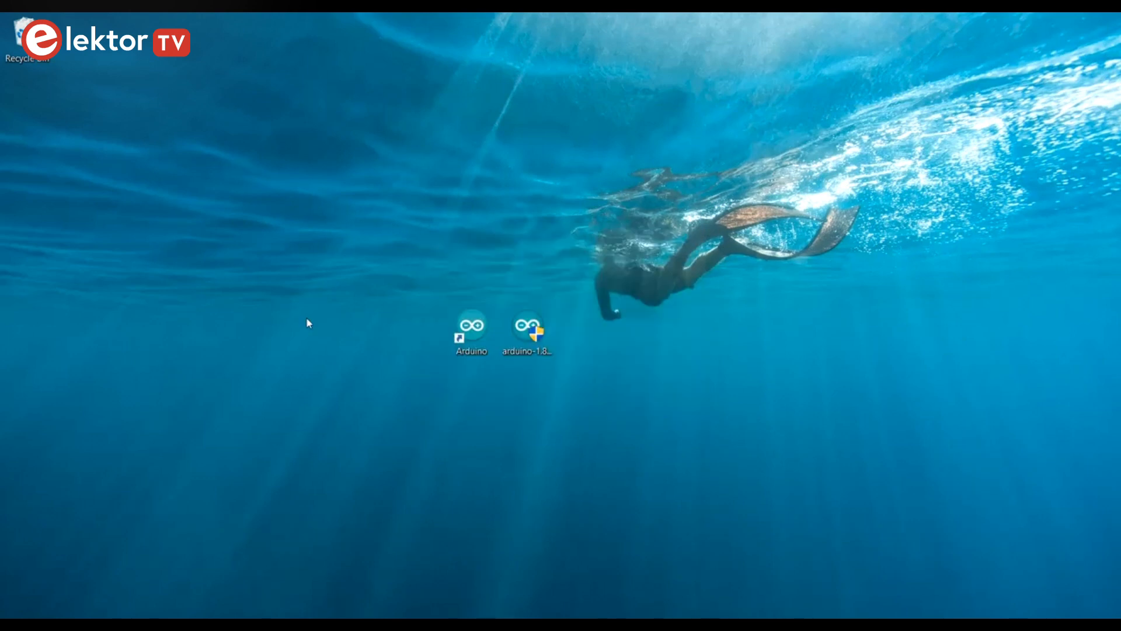
# - Launch Arduino IDE 1.8.13 and select port COM9 for the Arduino Uno
pyautogui.doubleClick(470, 325)
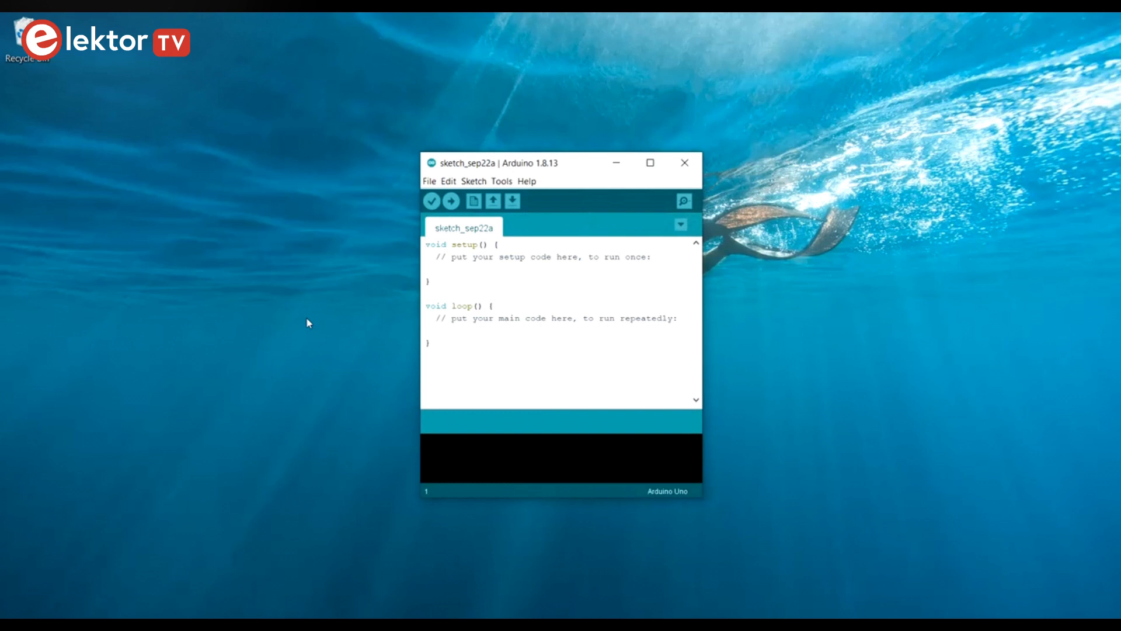
pyautogui.moveTo(503, 185)
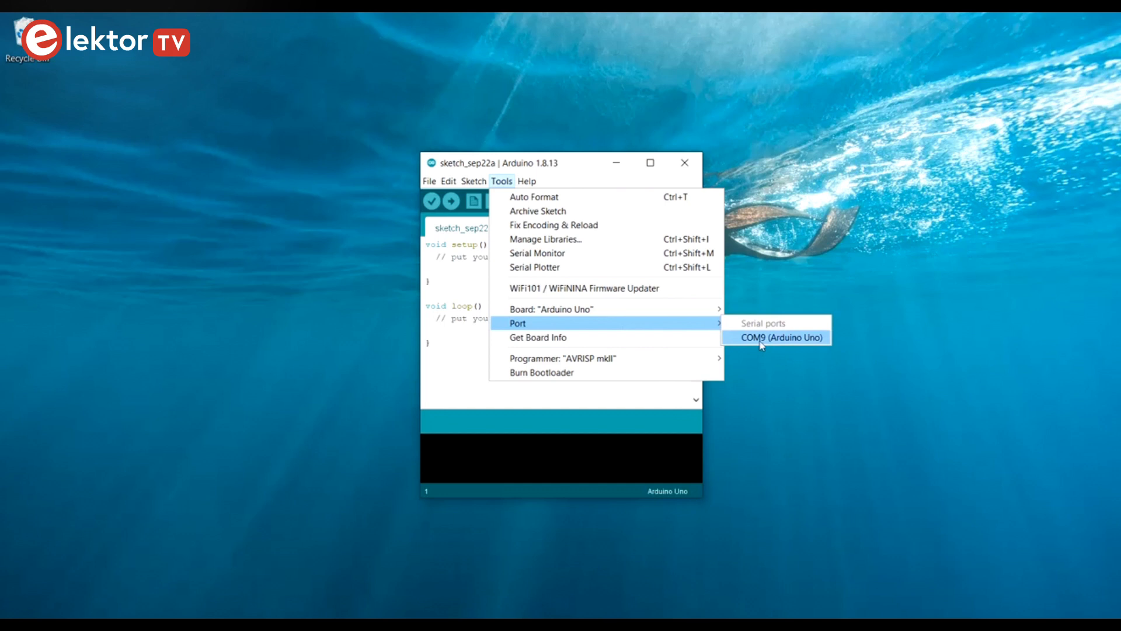
pyautogui.click(780, 337)
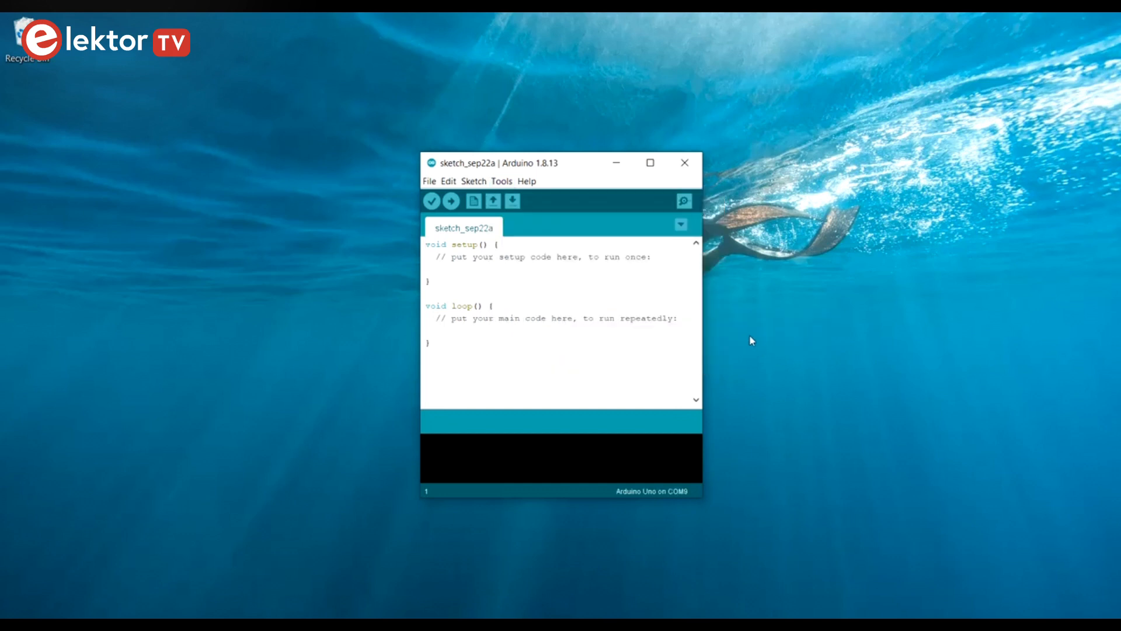
pyautogui.click(428, 181)
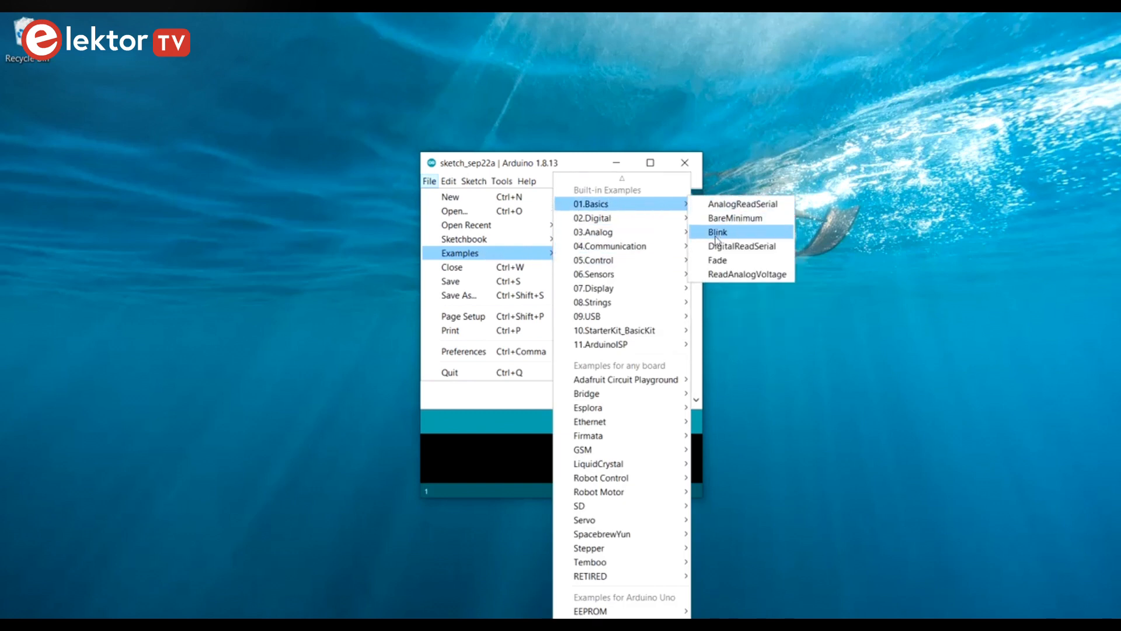
# - Load 01.Basics > Blink, set its two delay() calls to 100 and 400 ms, and upload
pyautogui.click(717, 232)
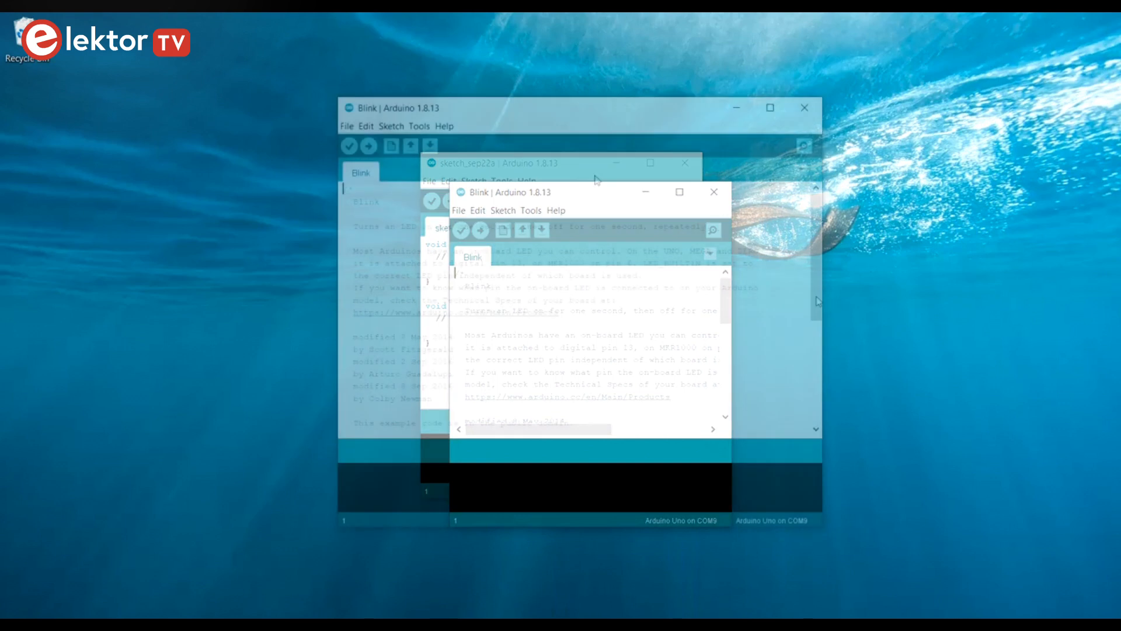
pyautogui.click(712, 191)
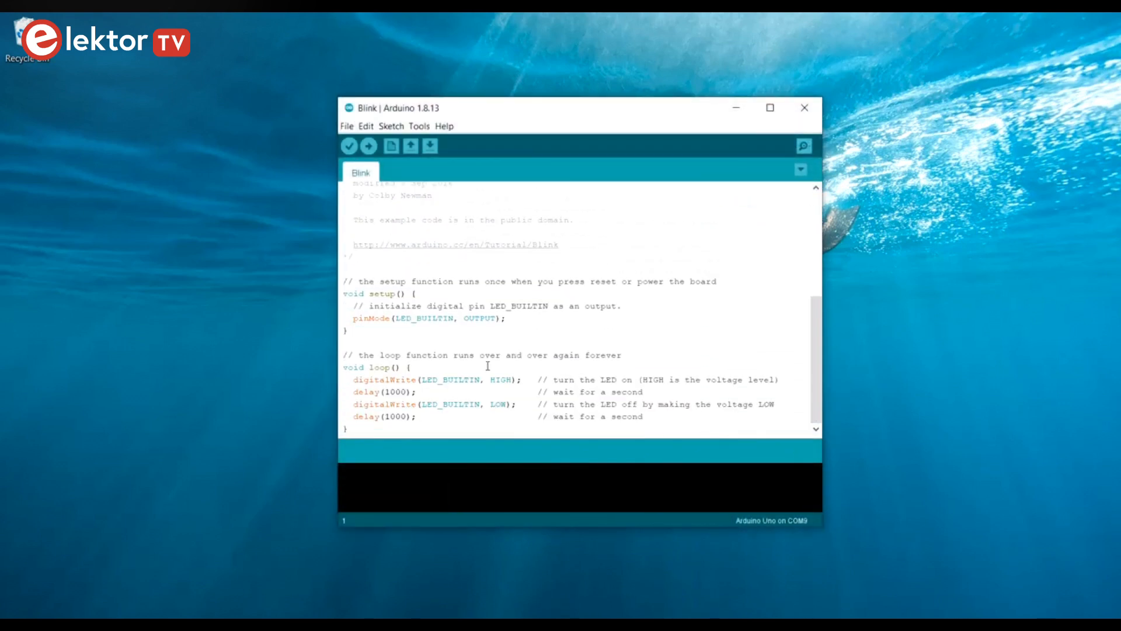
pyautogui.click(368, 146)
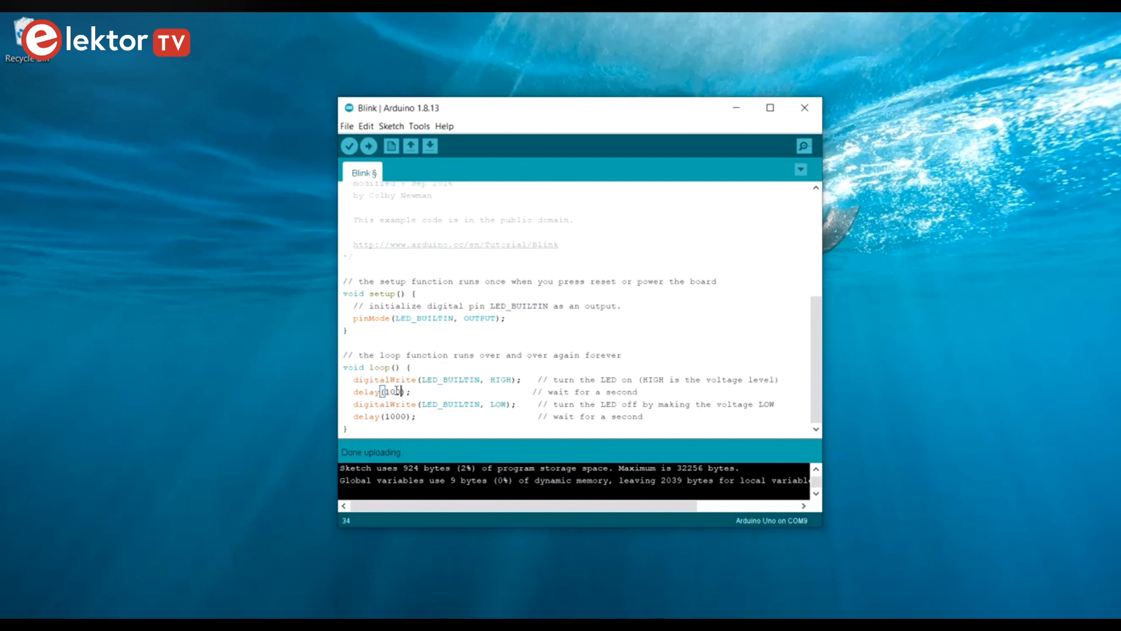
pyautogui.doubleClick(393, 417)
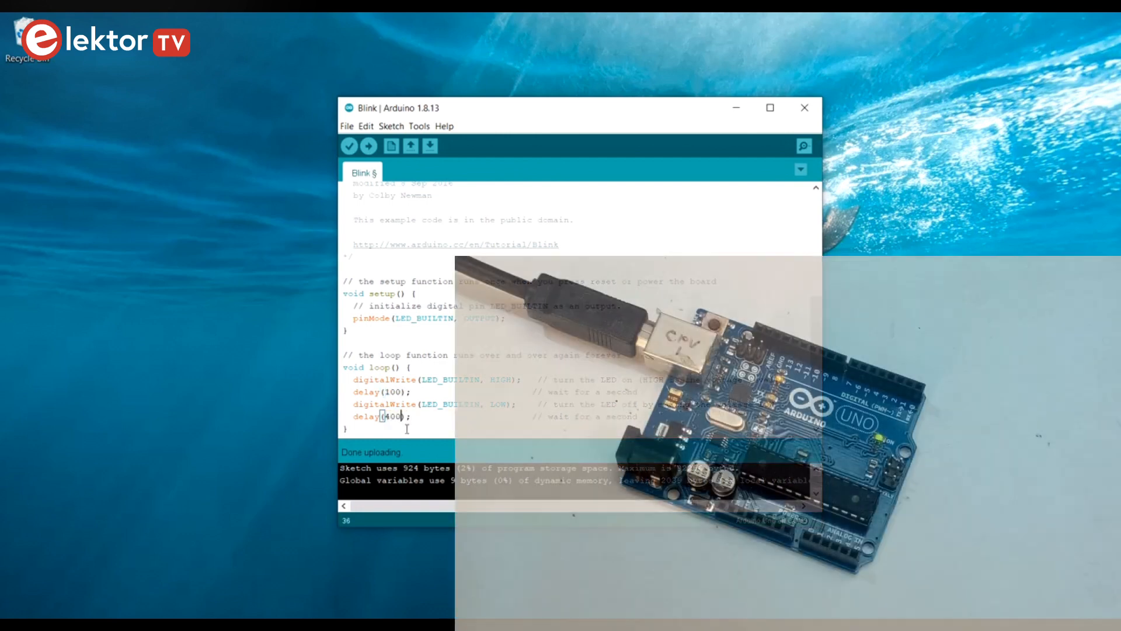
pyautogui.click(368, 146)
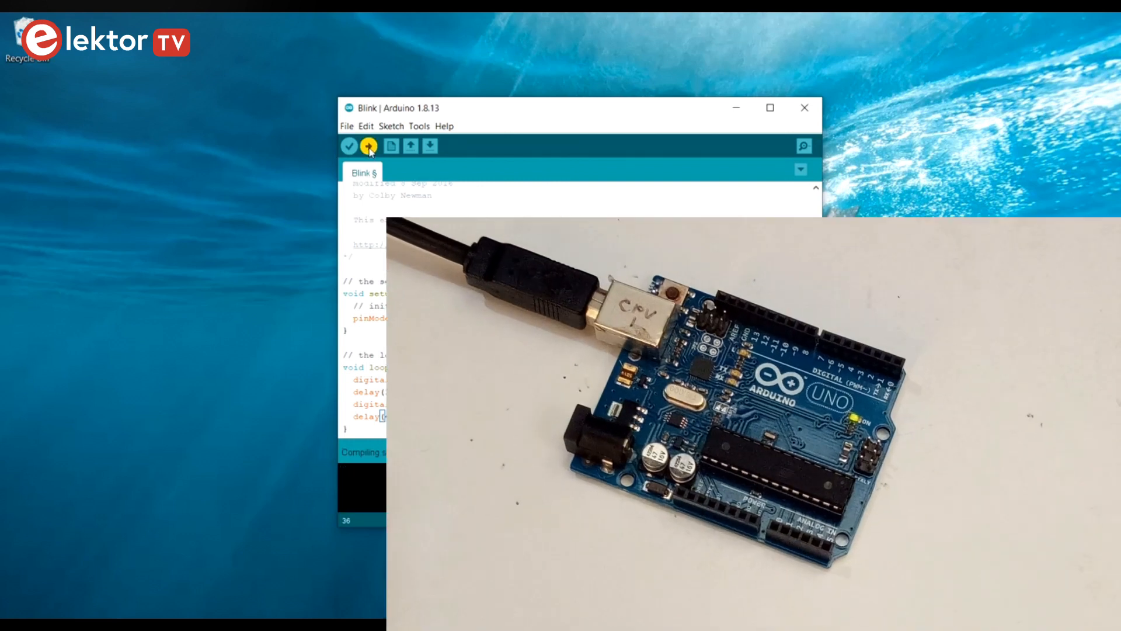